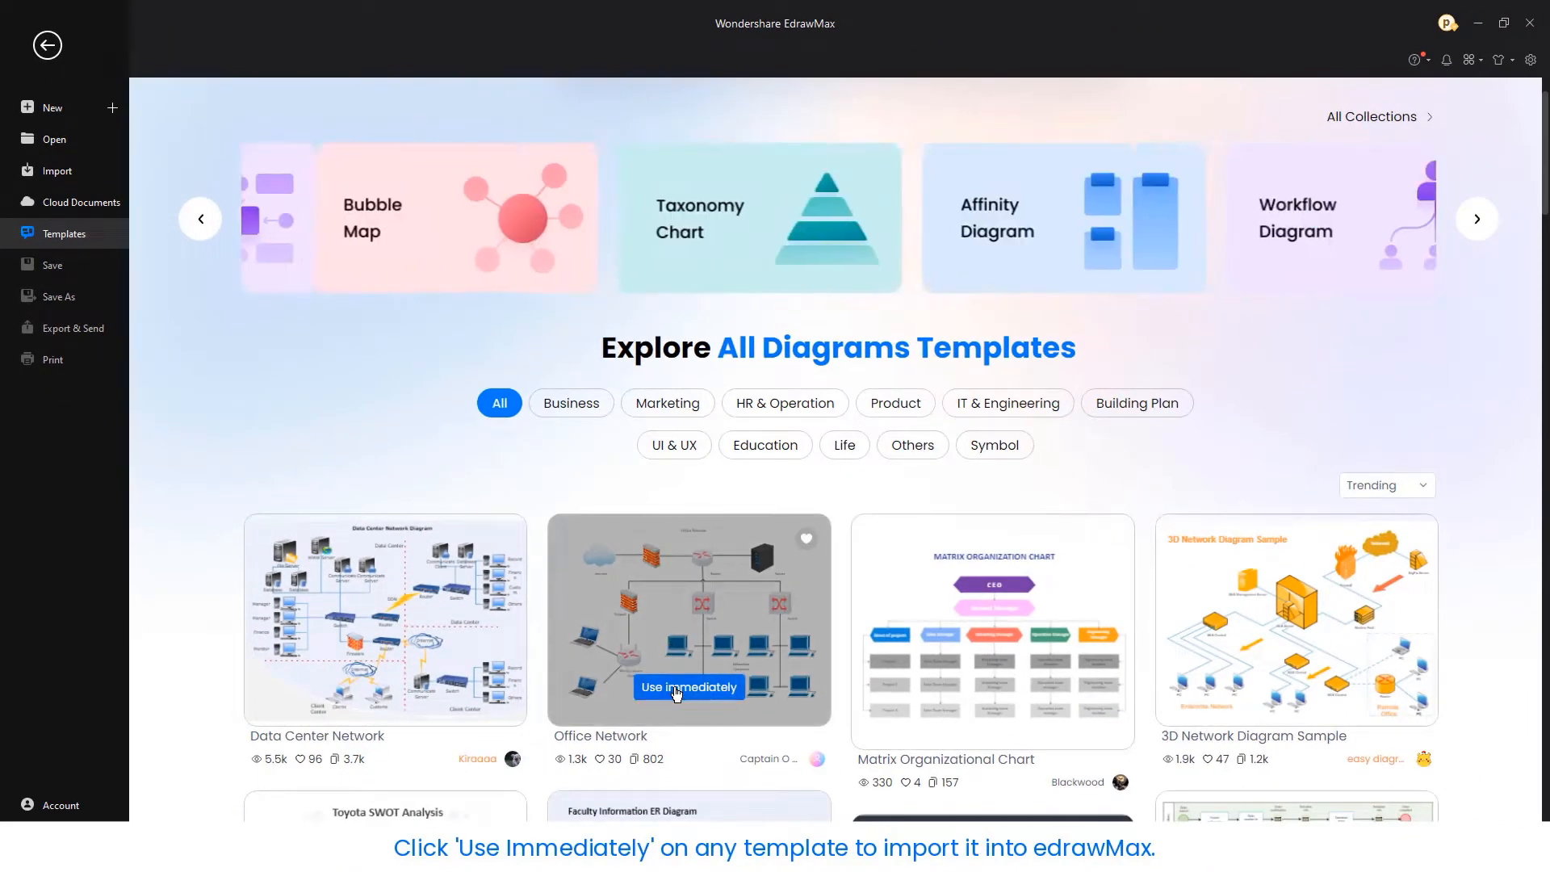
Create a diagram from the Office Network template and apply a quick-formatting theme from Design
click(687, 687)
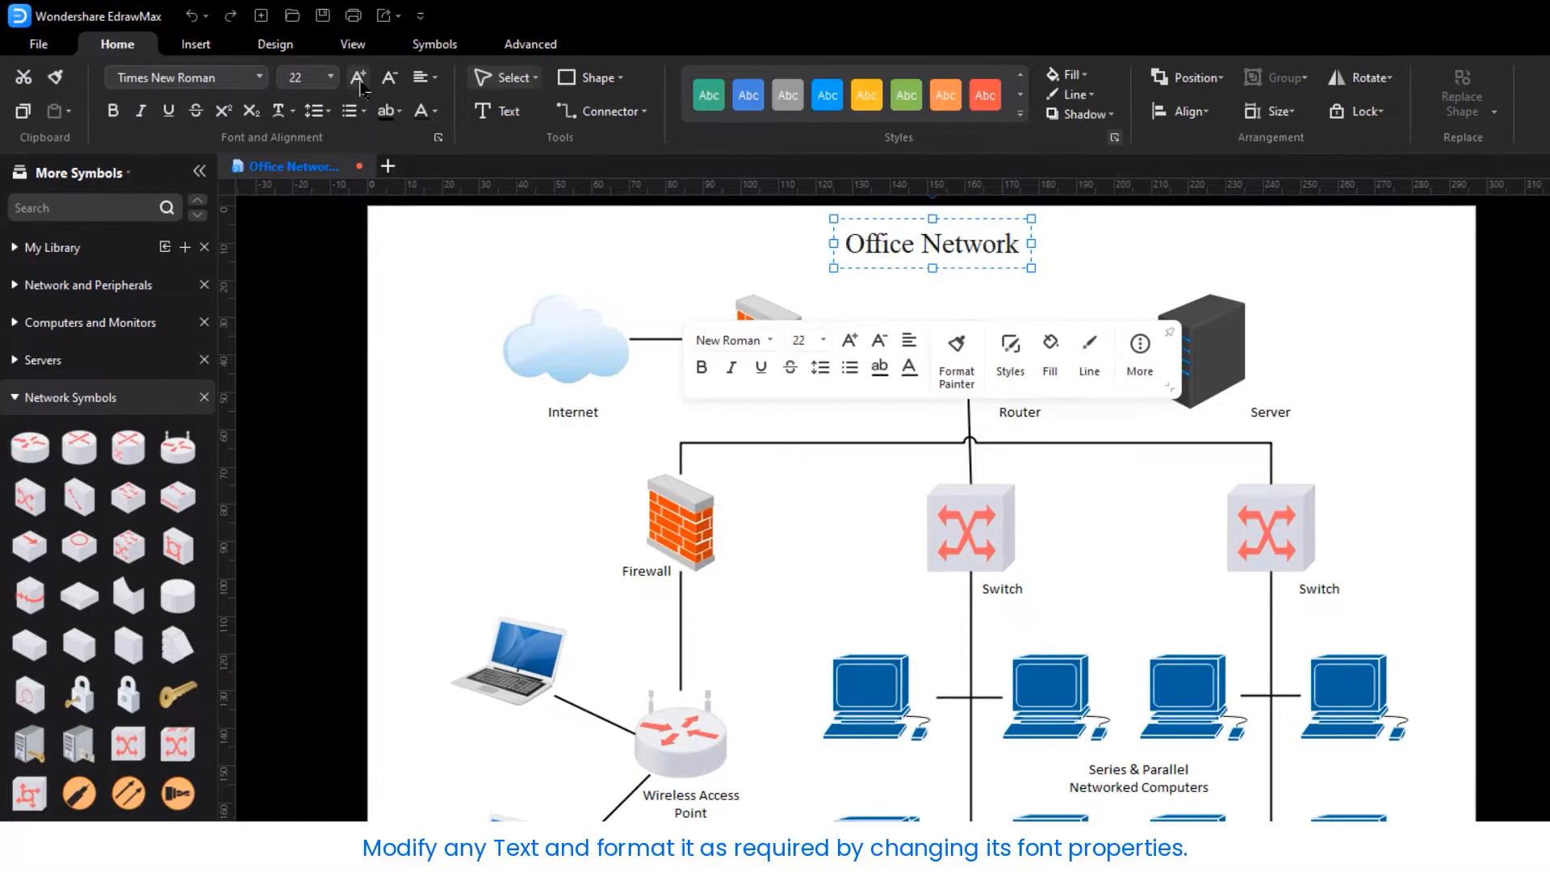
click(275, 44)
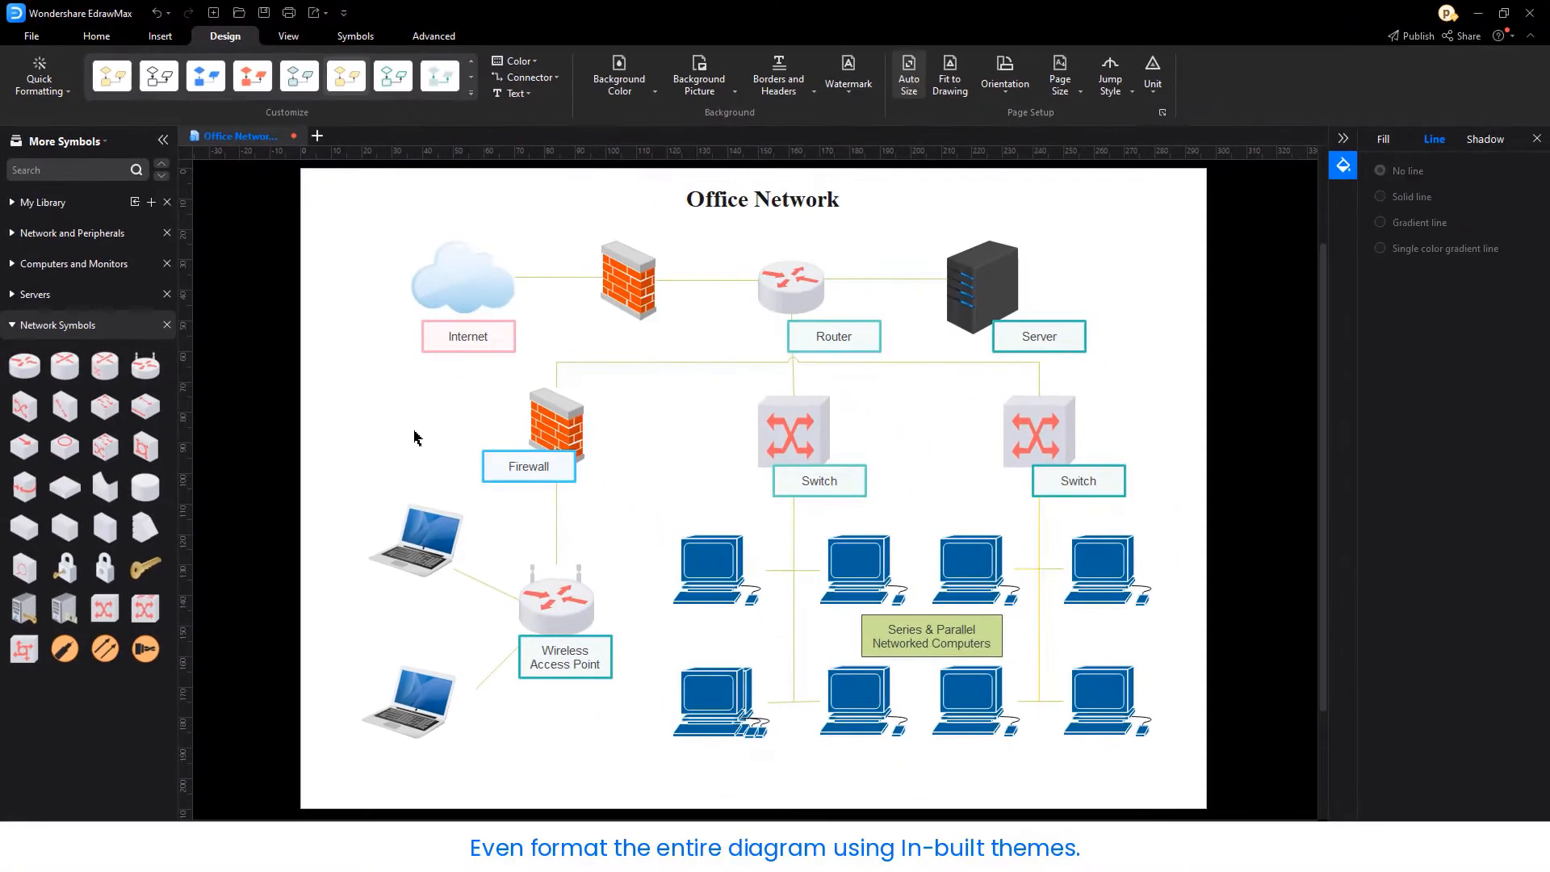
click(95, 37)
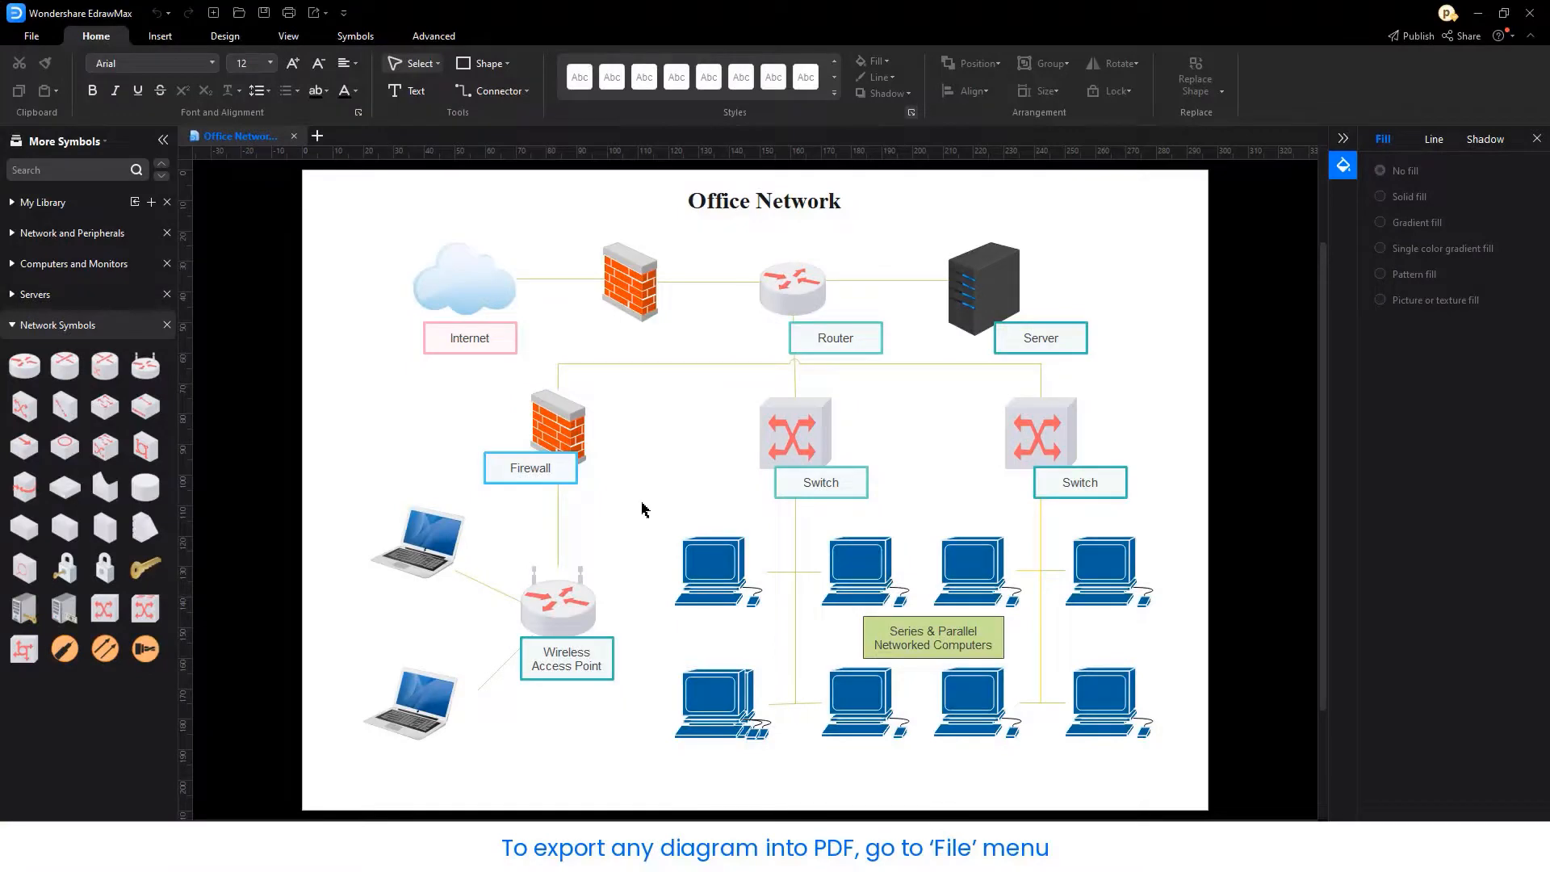
Export the diagram as a Regular PDF of all shapes on the active page, saved to the desktop
click(31, 36)
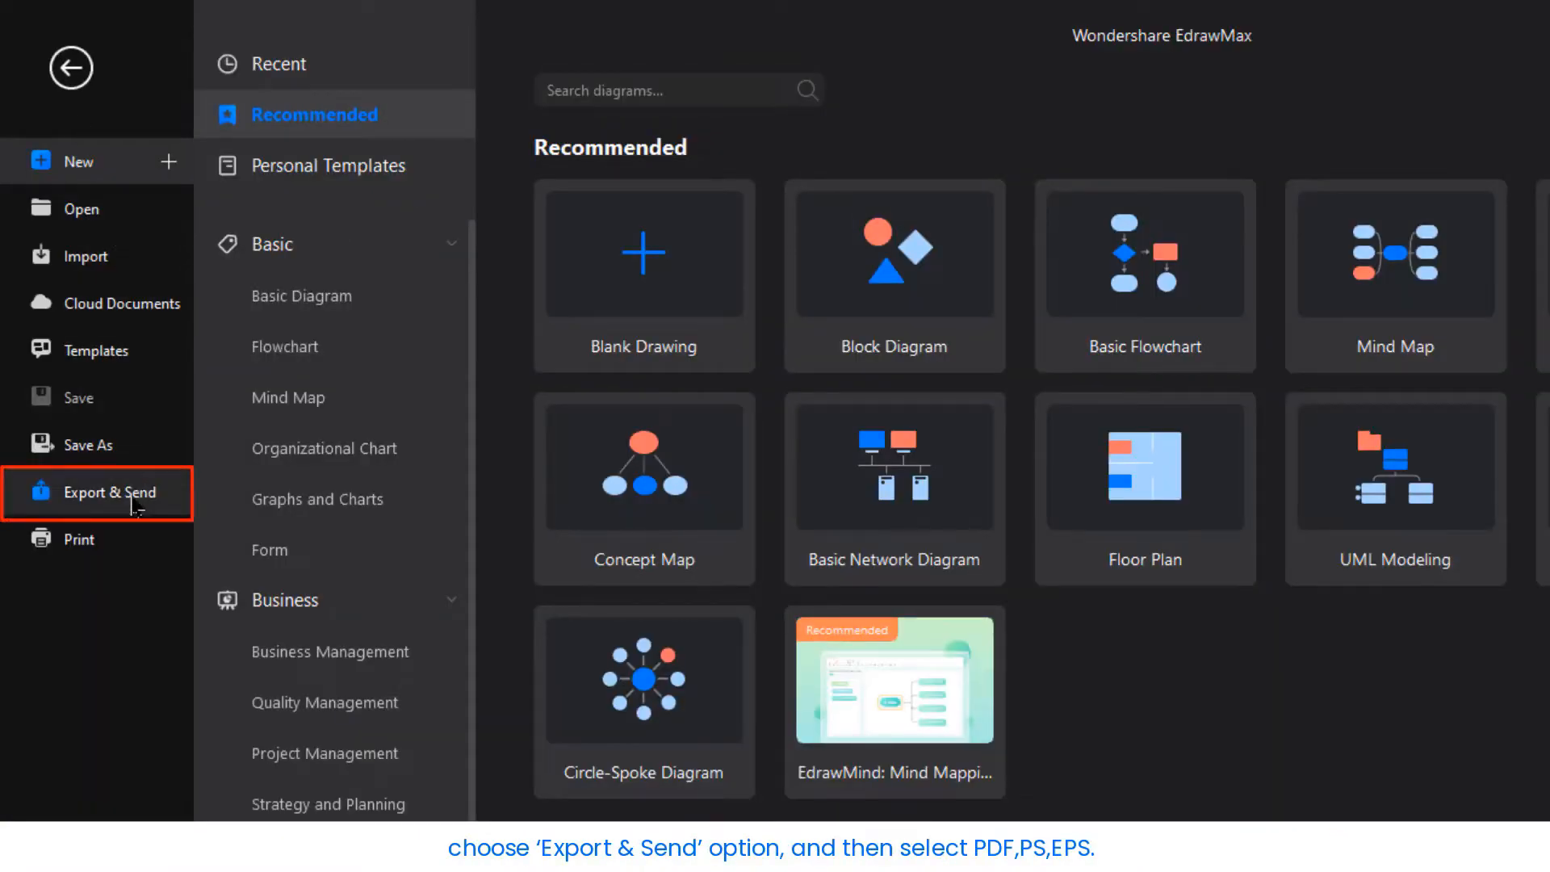
click(109, 491)
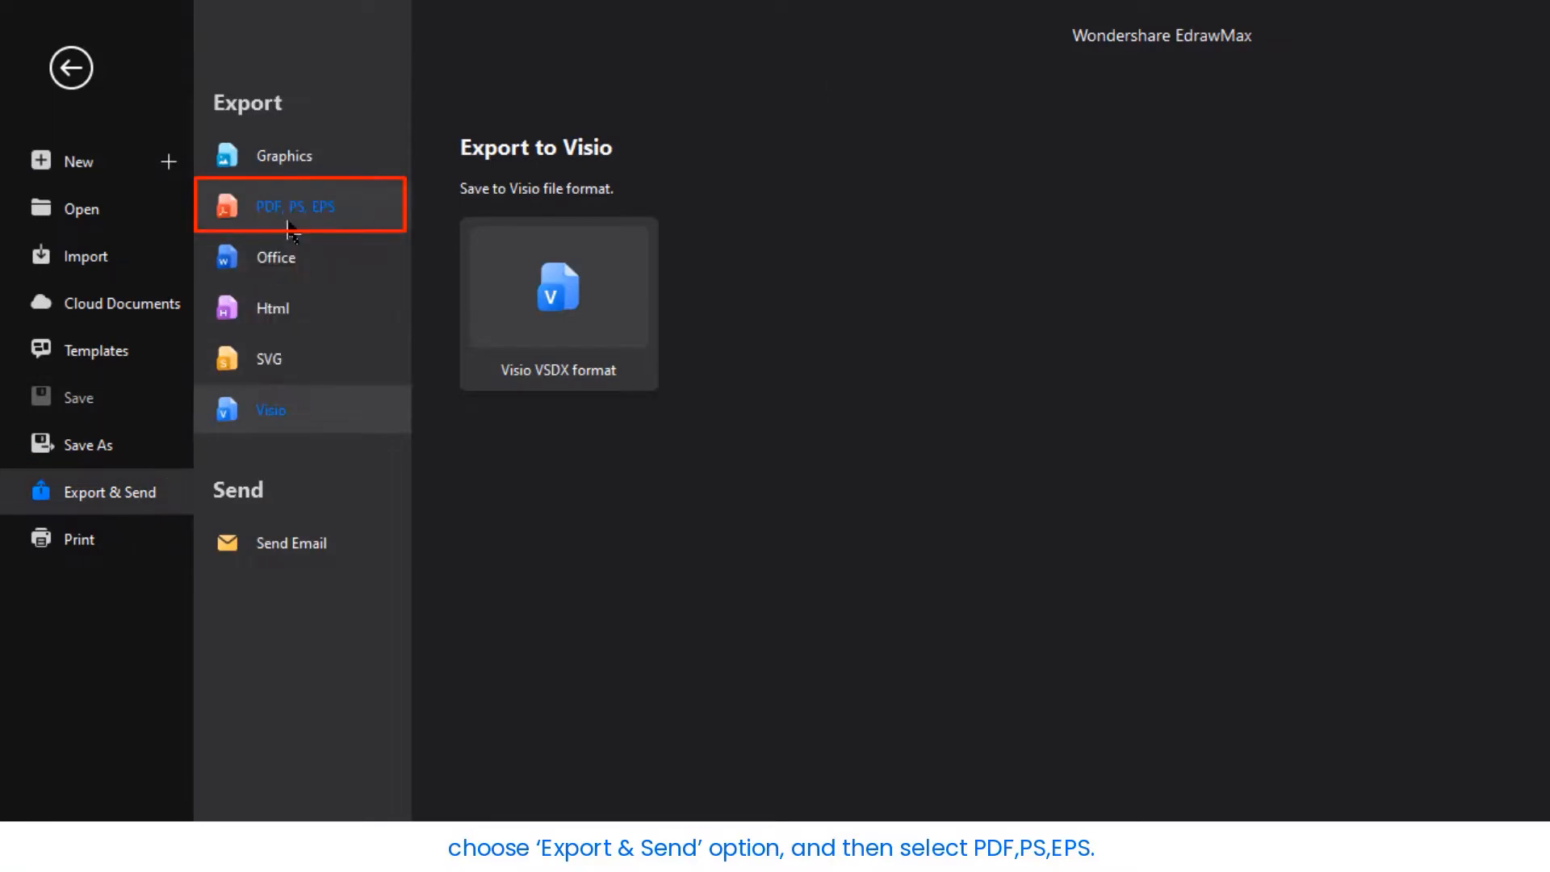
click(298, 205)
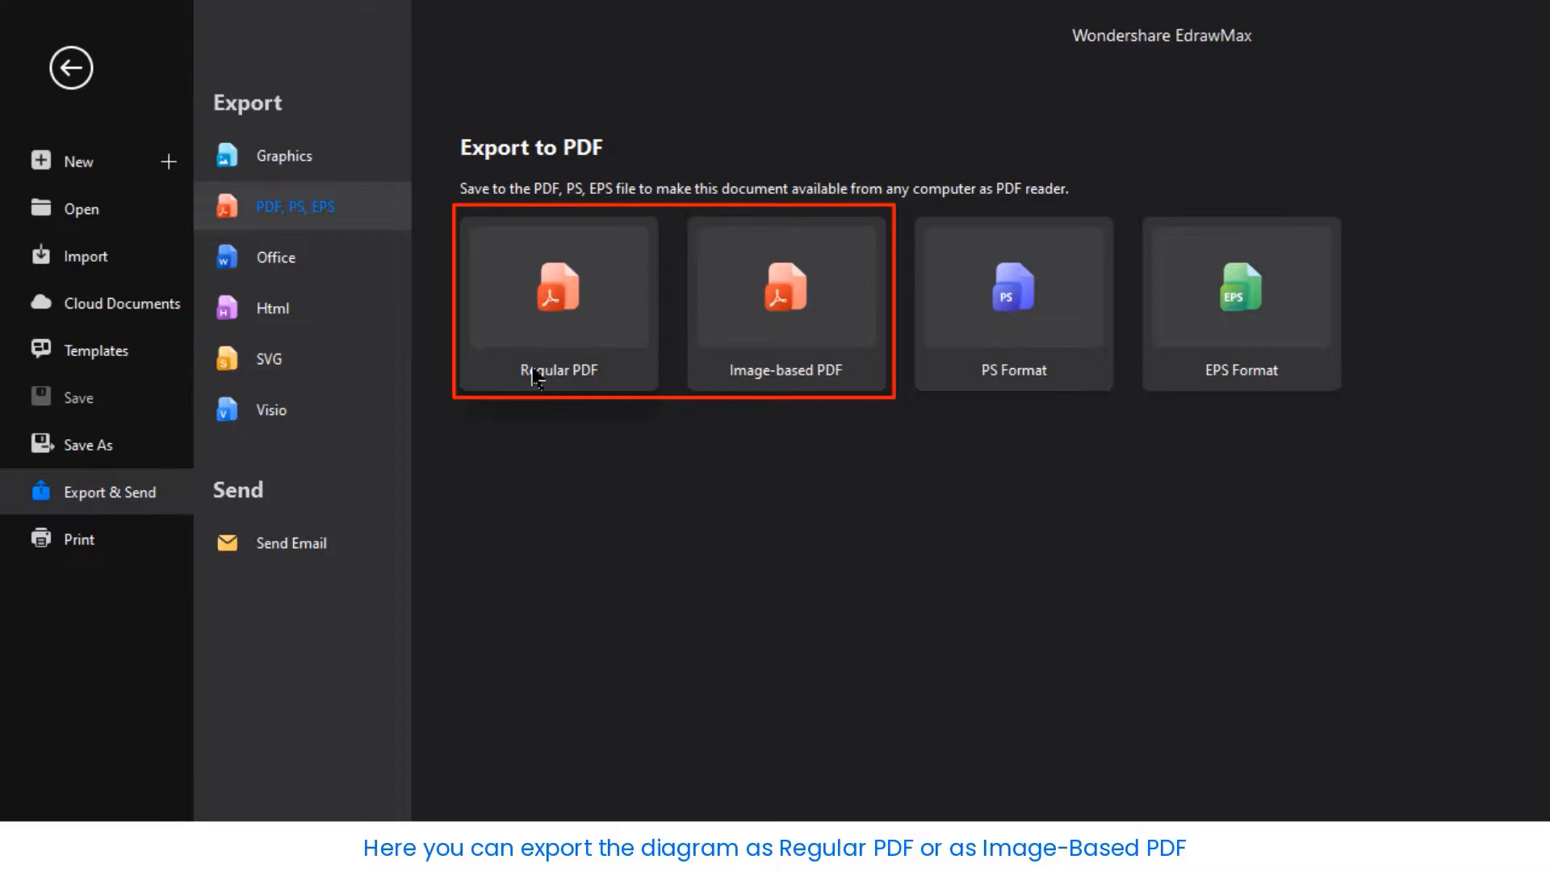
mouse_move(790, 384)
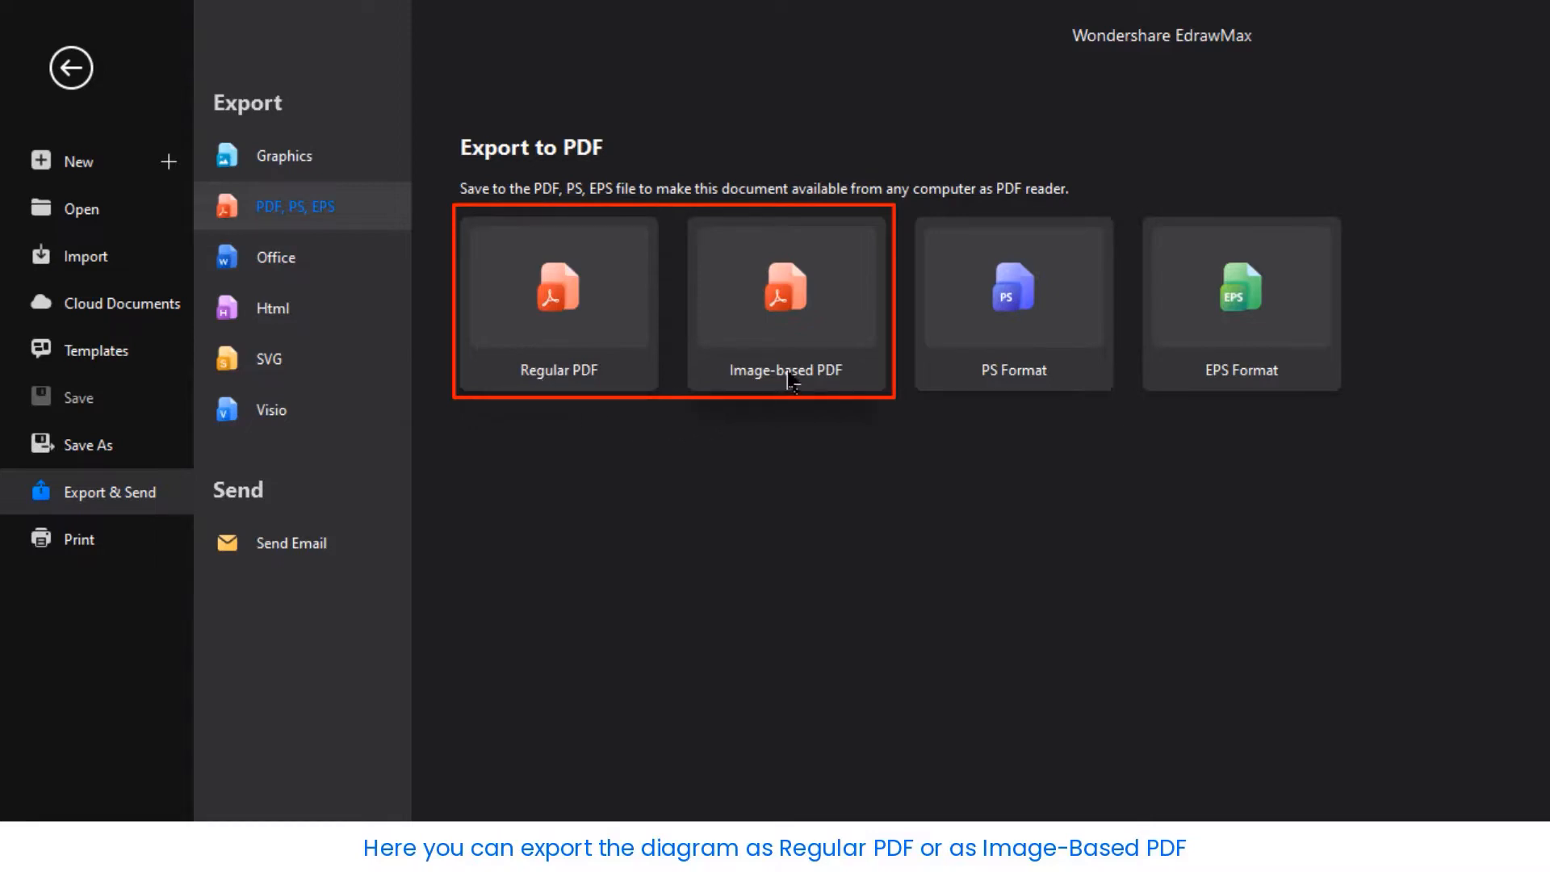
click(557, 304)
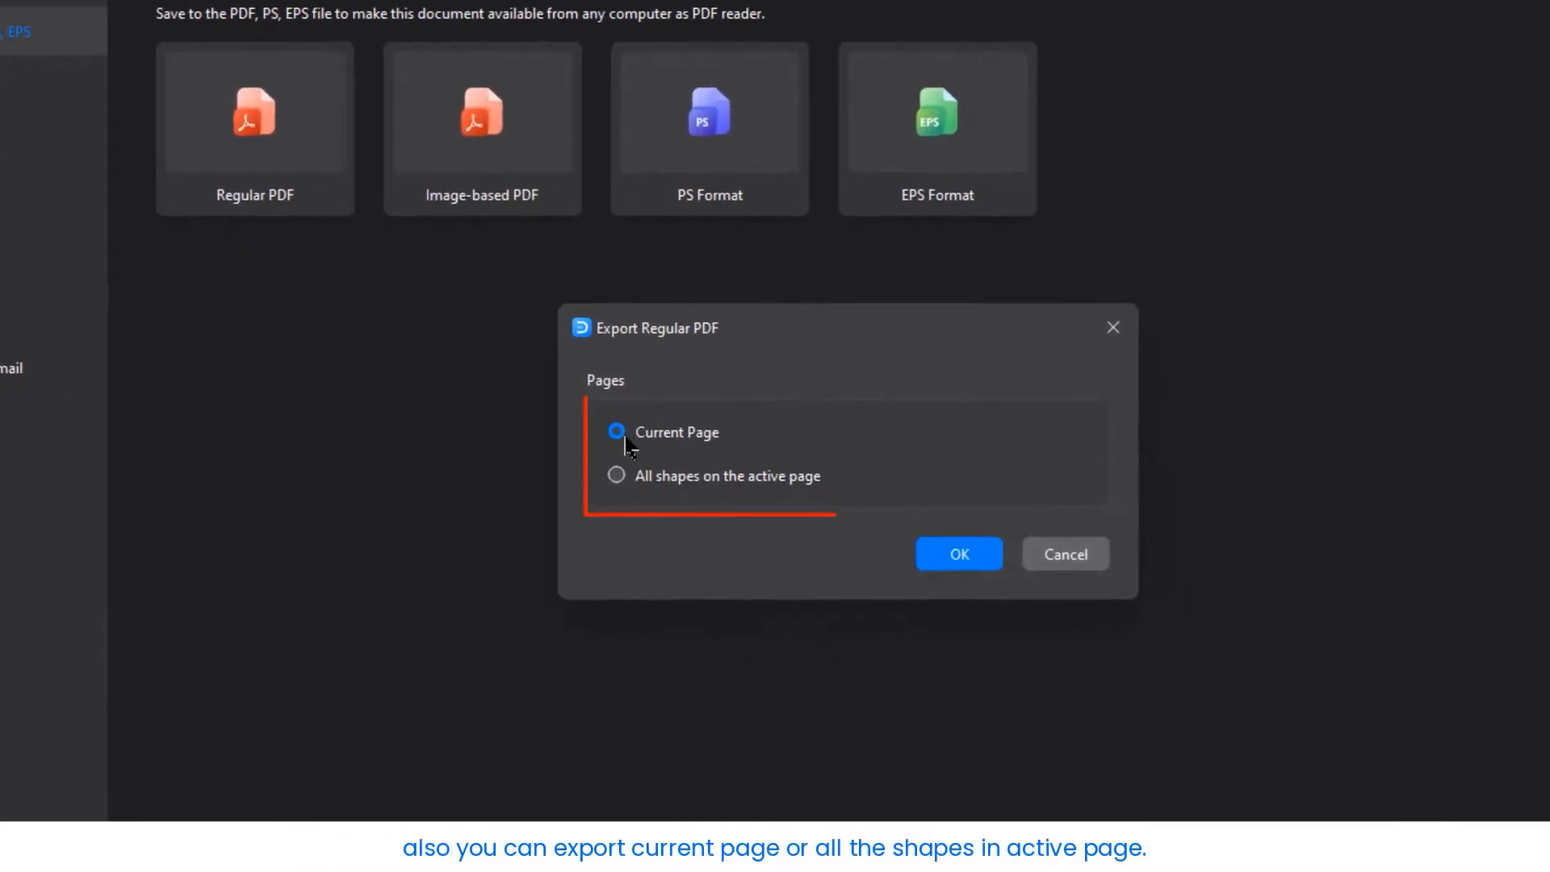
click(615, 474)
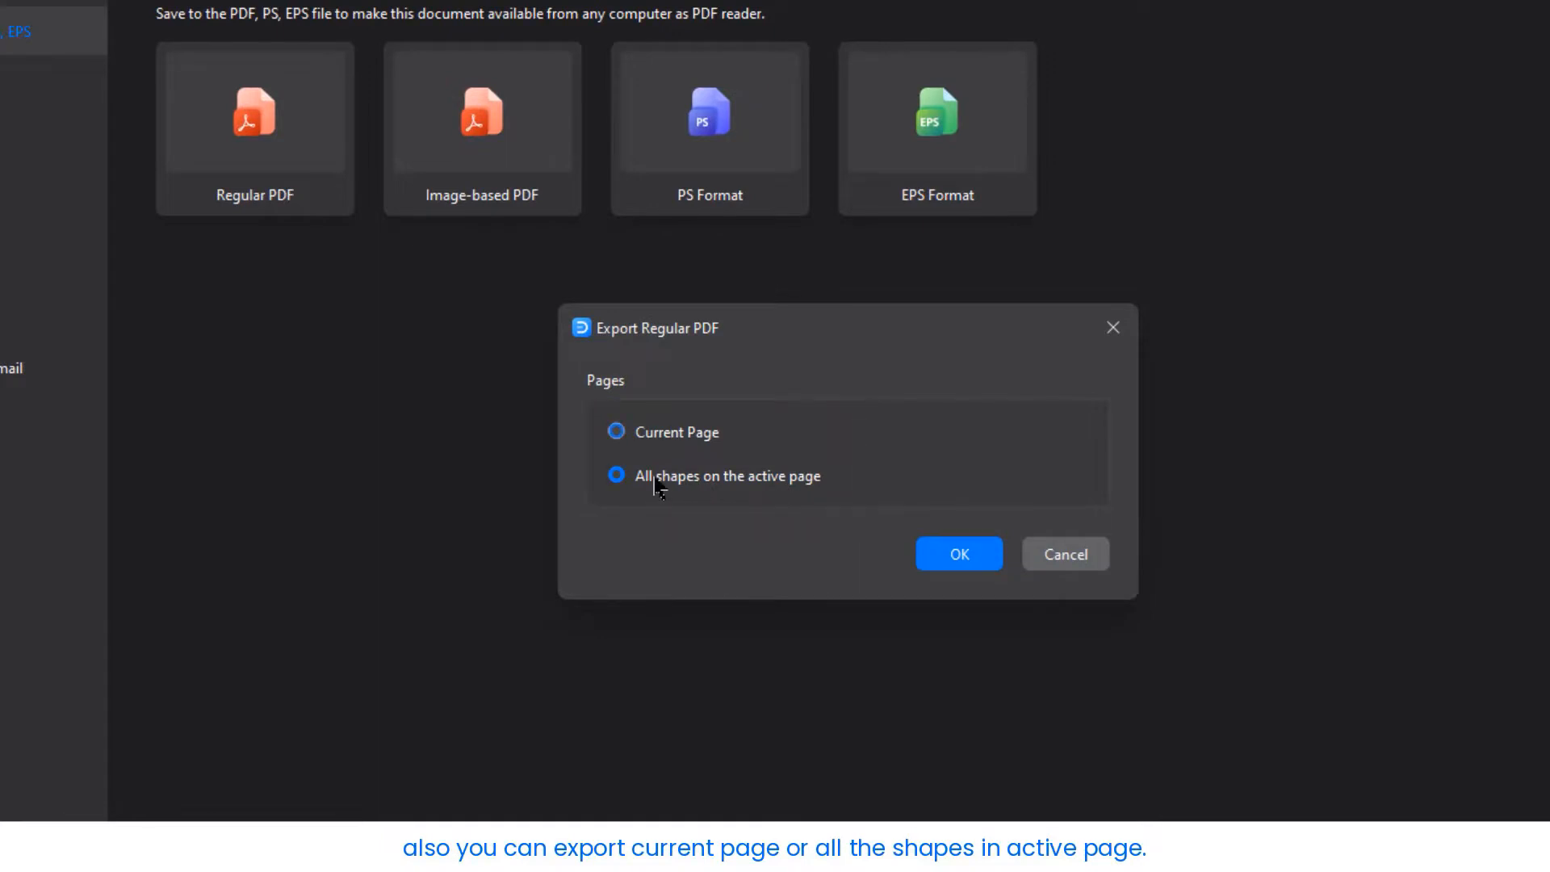
click(956, 552)
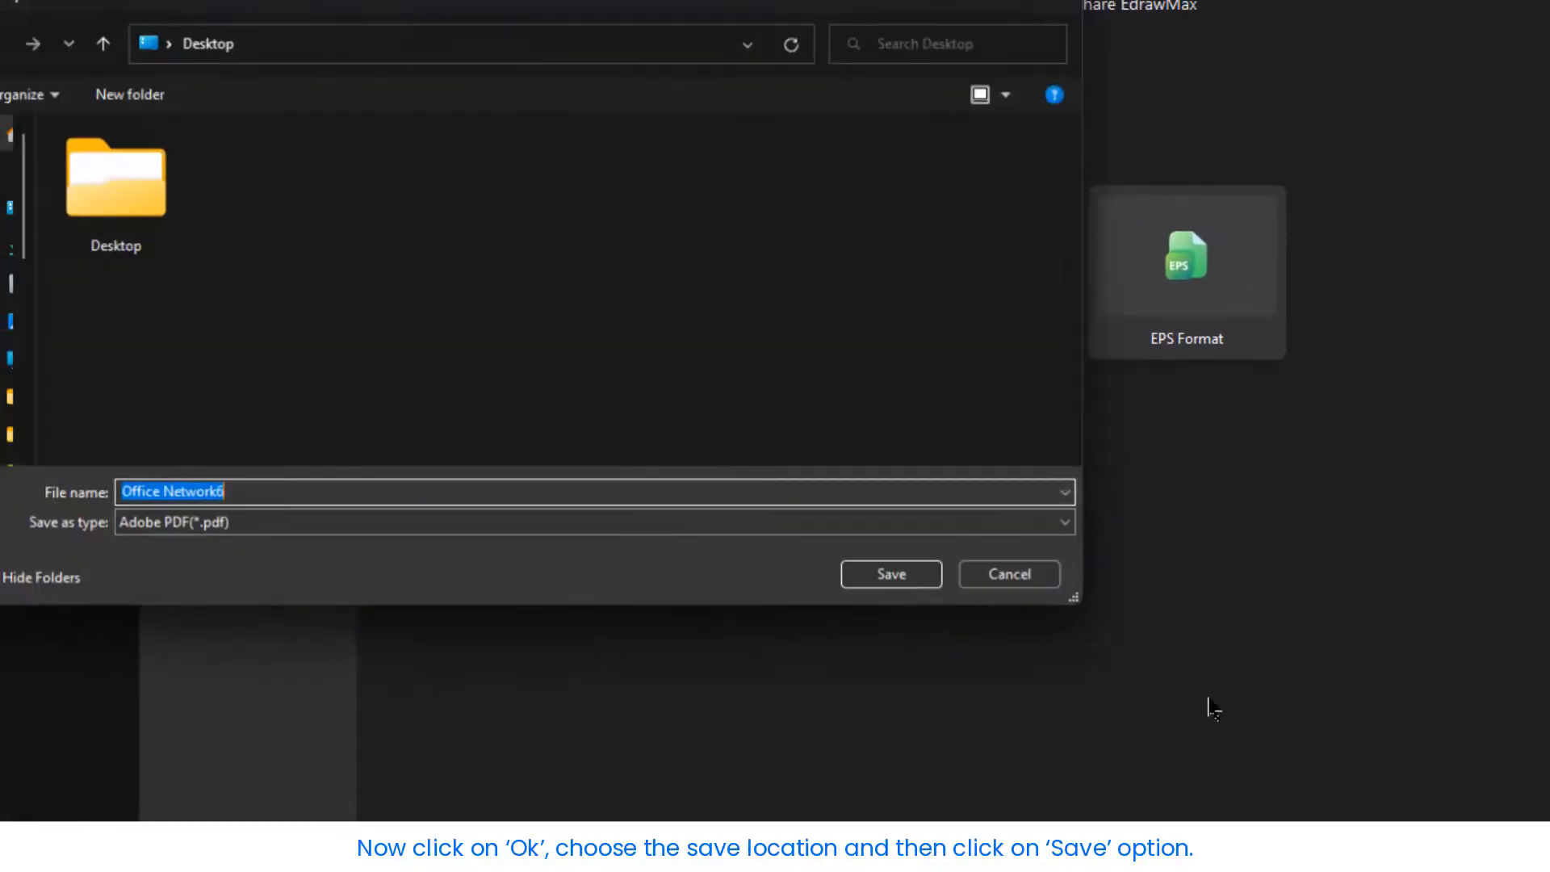
click(888, 573)
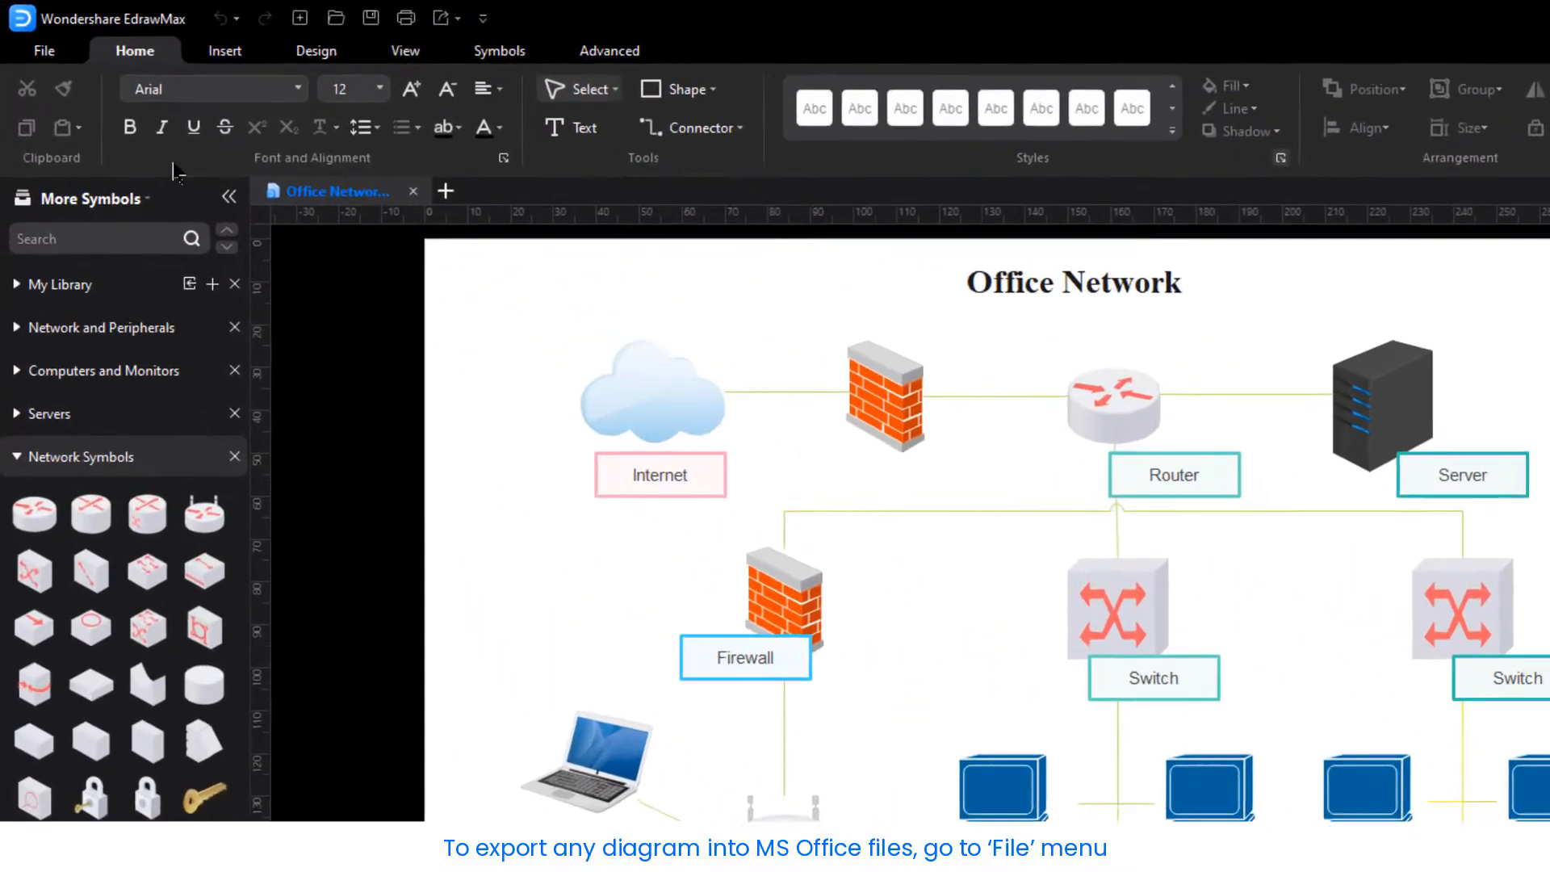
Export the diagram as a PowerPoint file via the Office formats, saved to the desktop
click(44, 50)
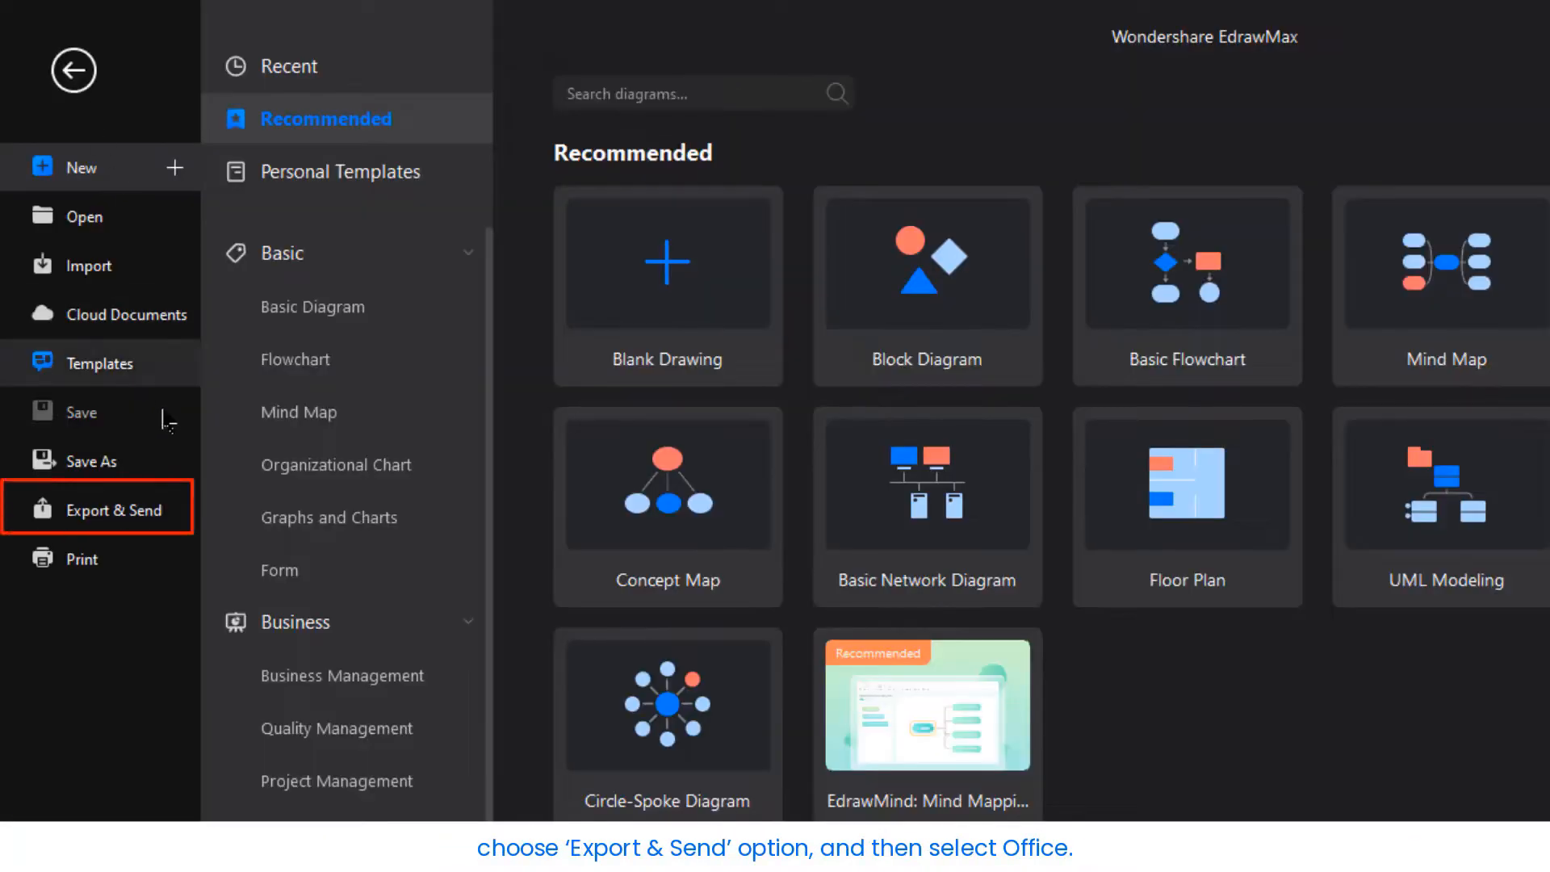
click(99, 510)
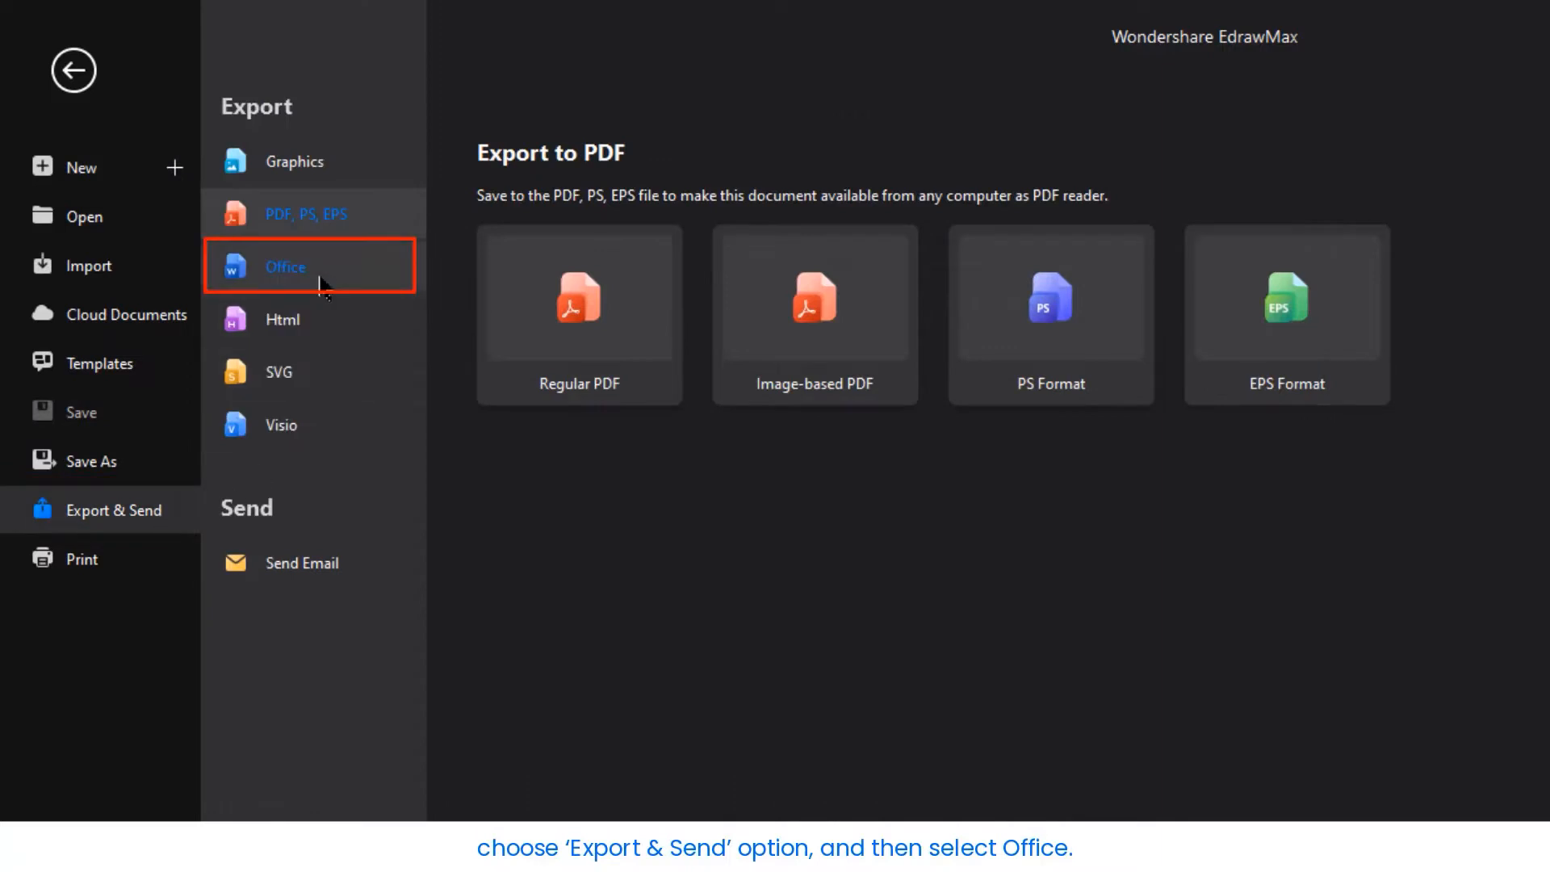
click(286, 267)
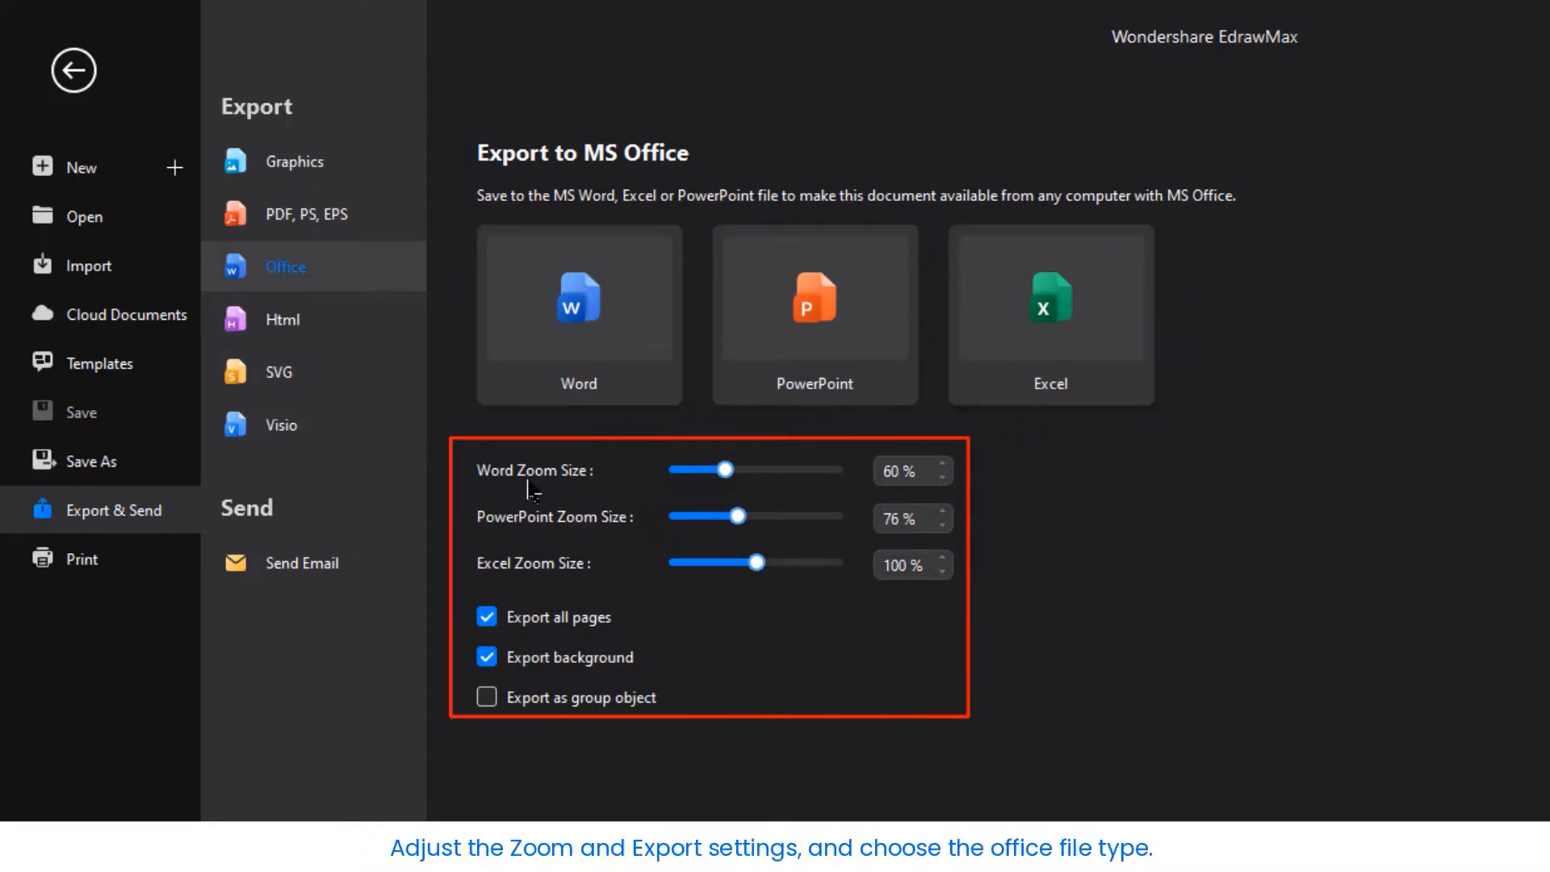
mouse_move(682, 623)
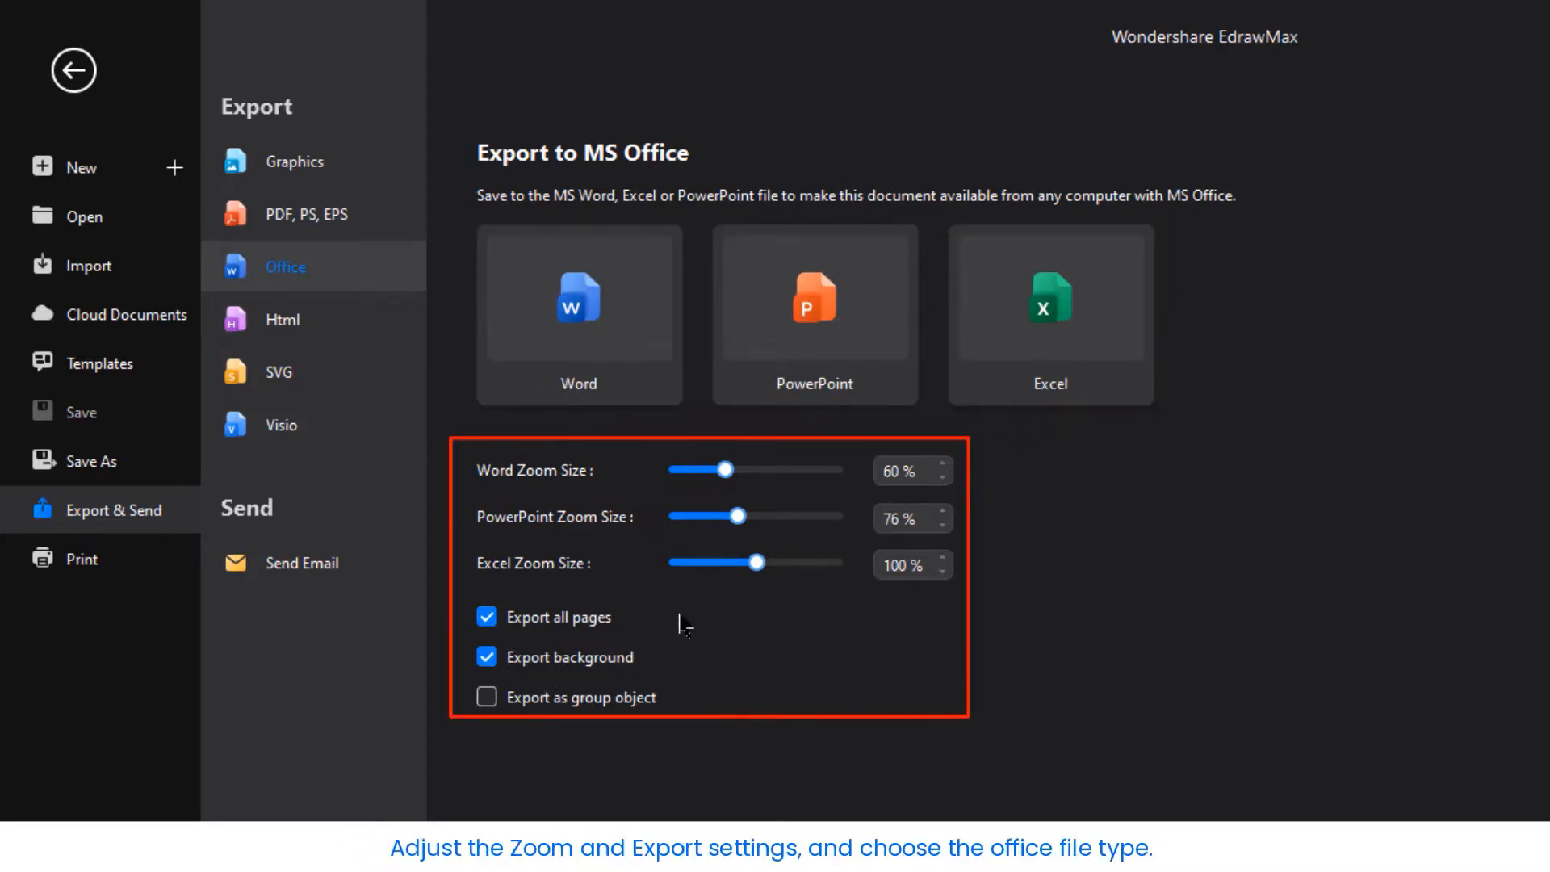
click(814, 313)
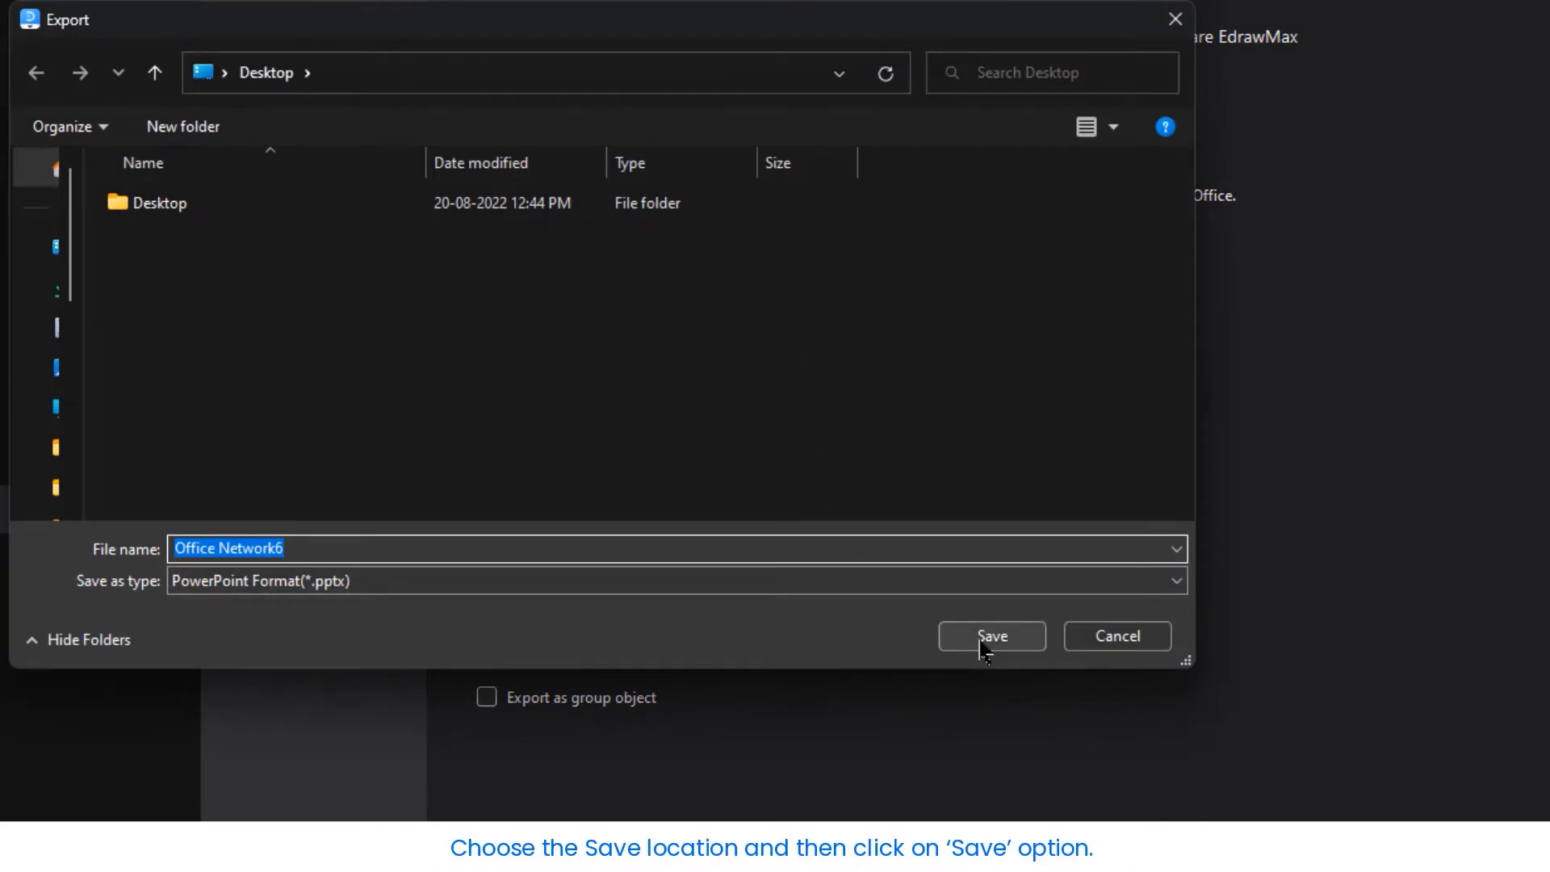
click(991, 636)
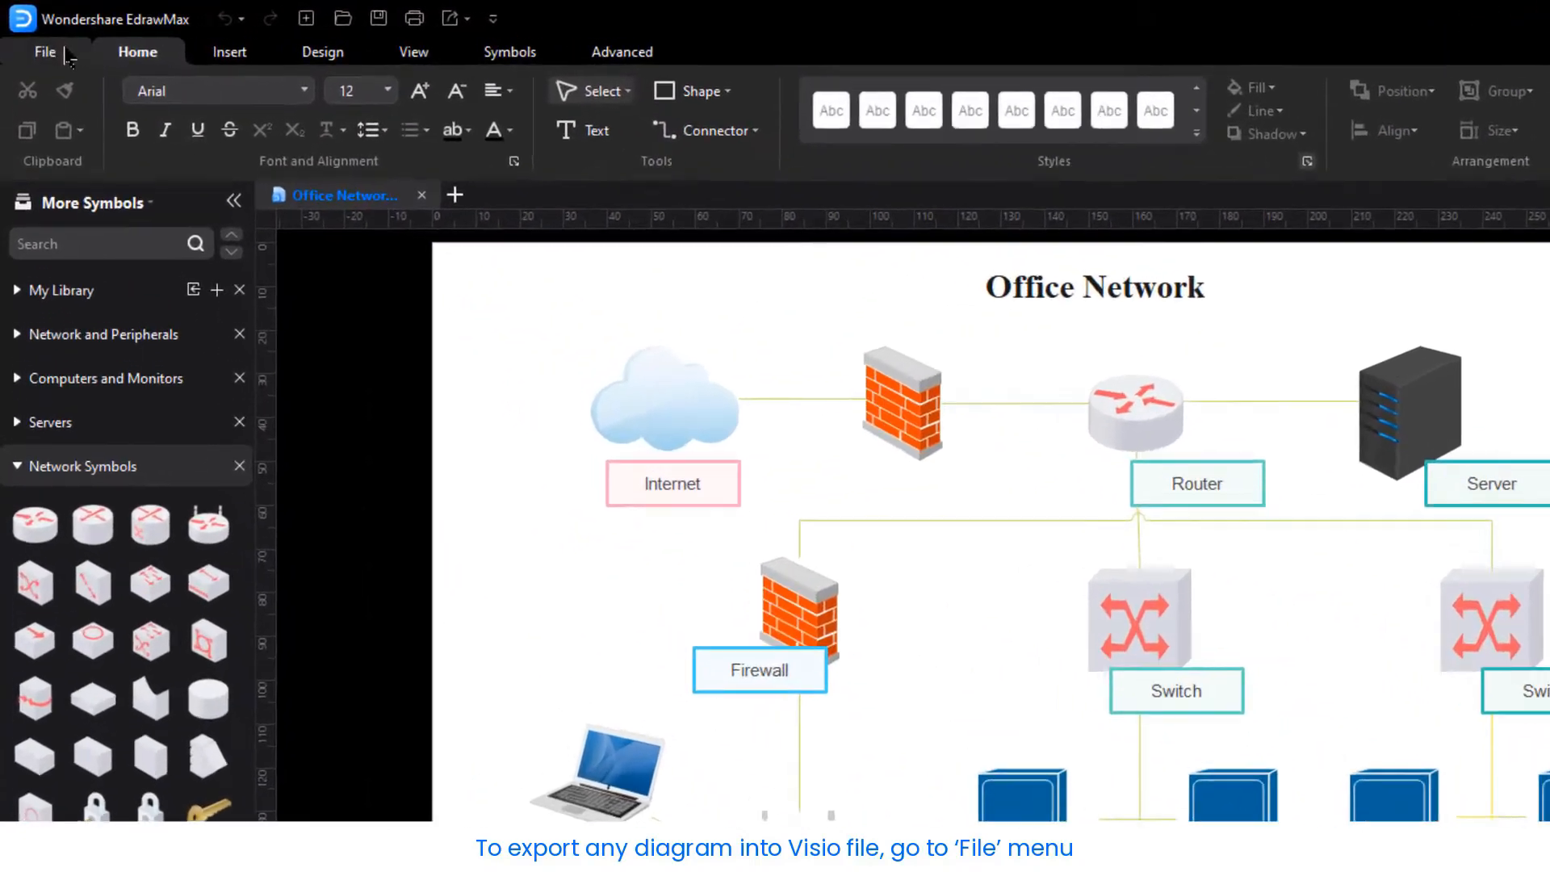
Export the diagram in Visio VSDX format, saved to the desktop
click(43, 51)
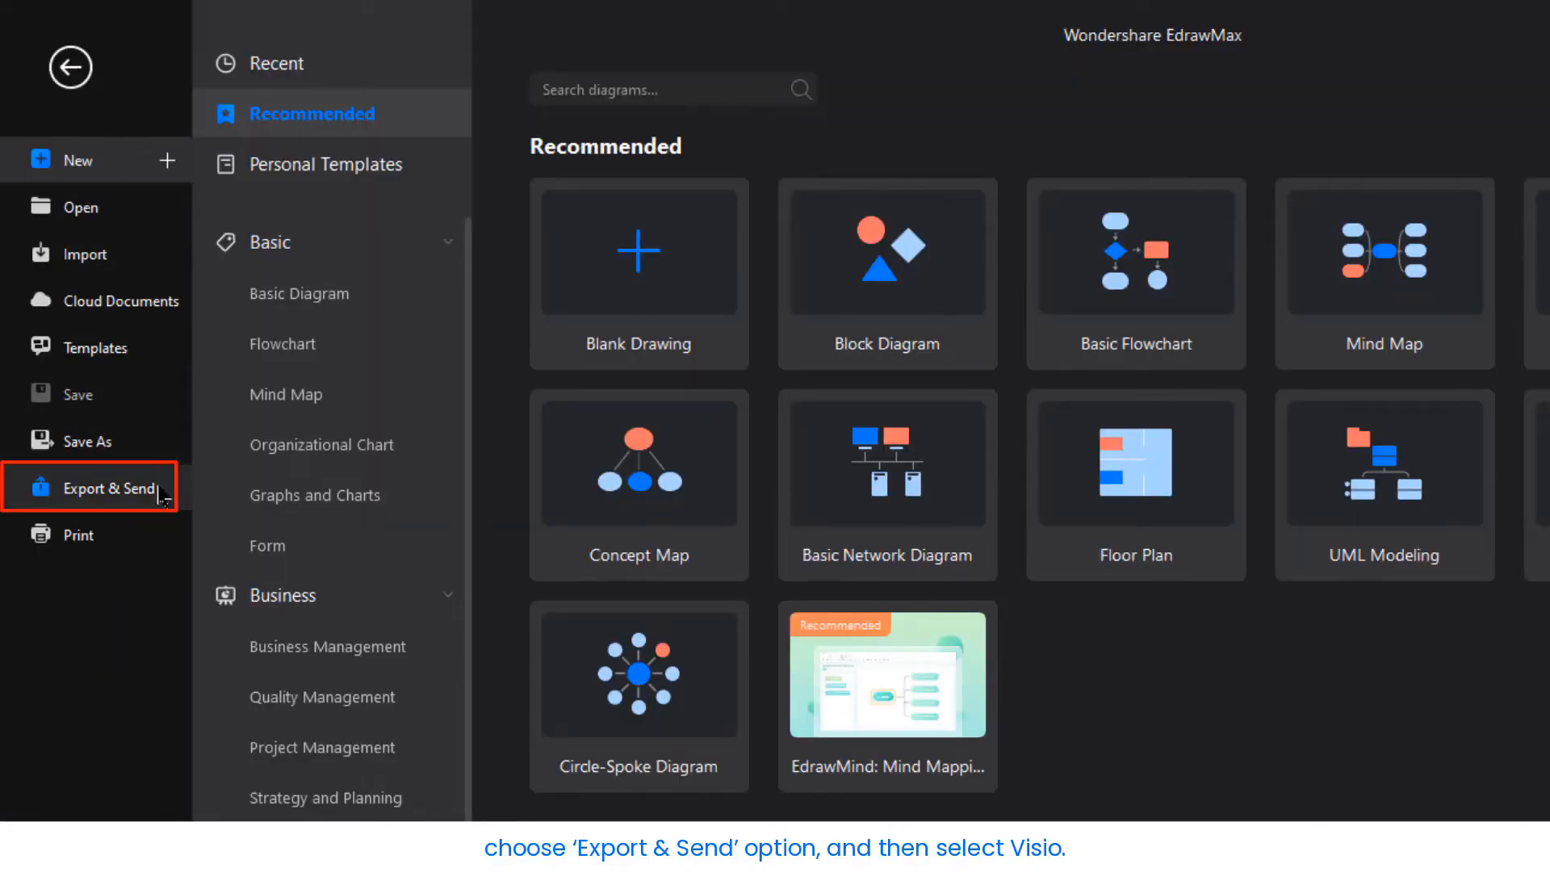
click(108, 486)
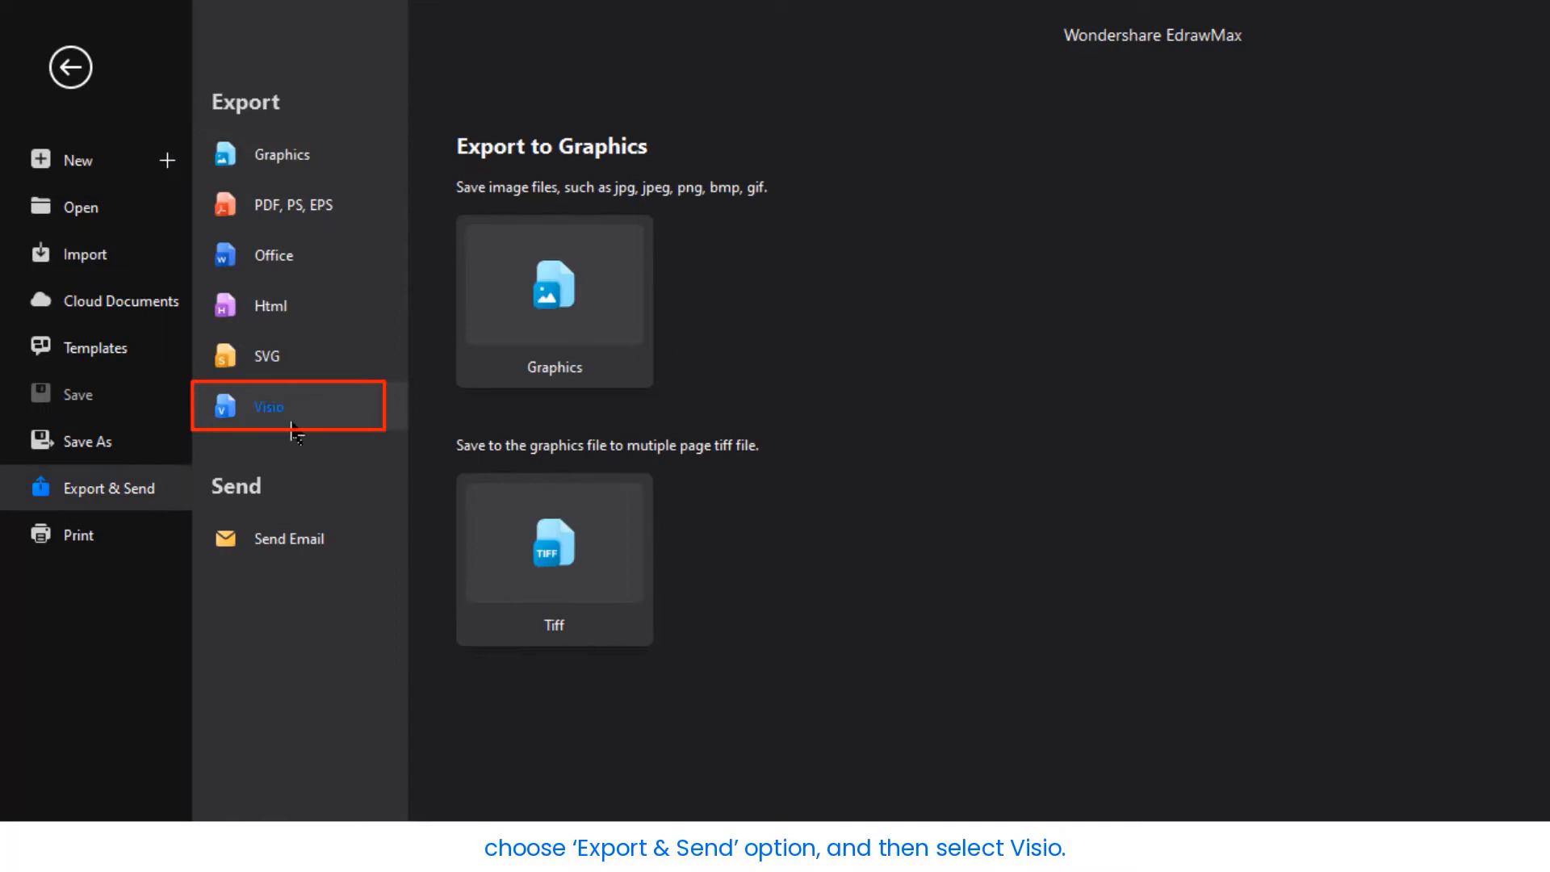
click(268, 407)
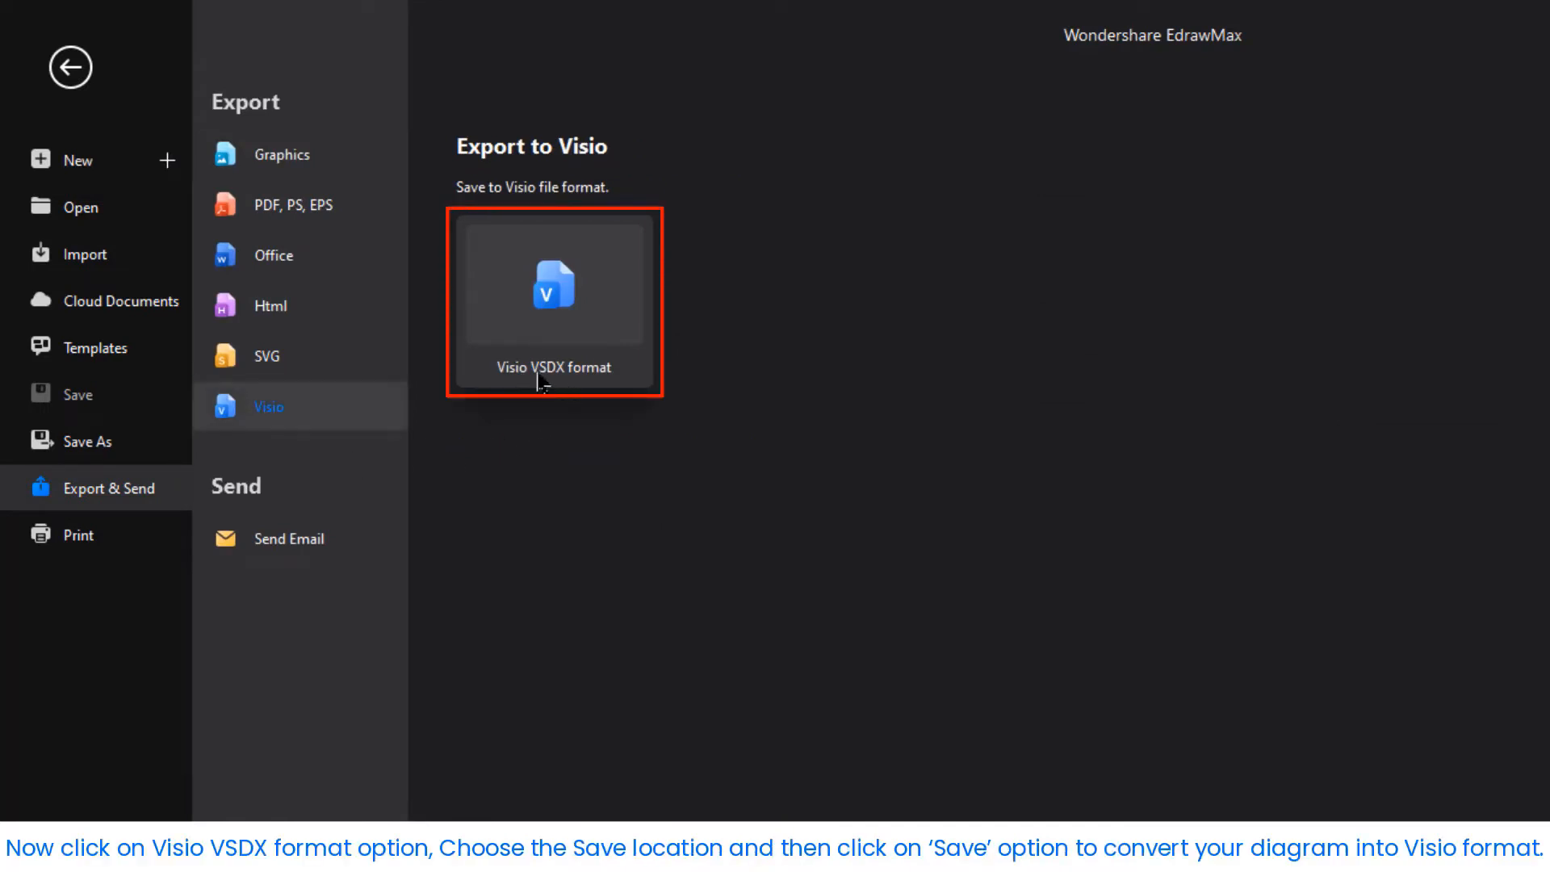
mouse_move(563, 384)
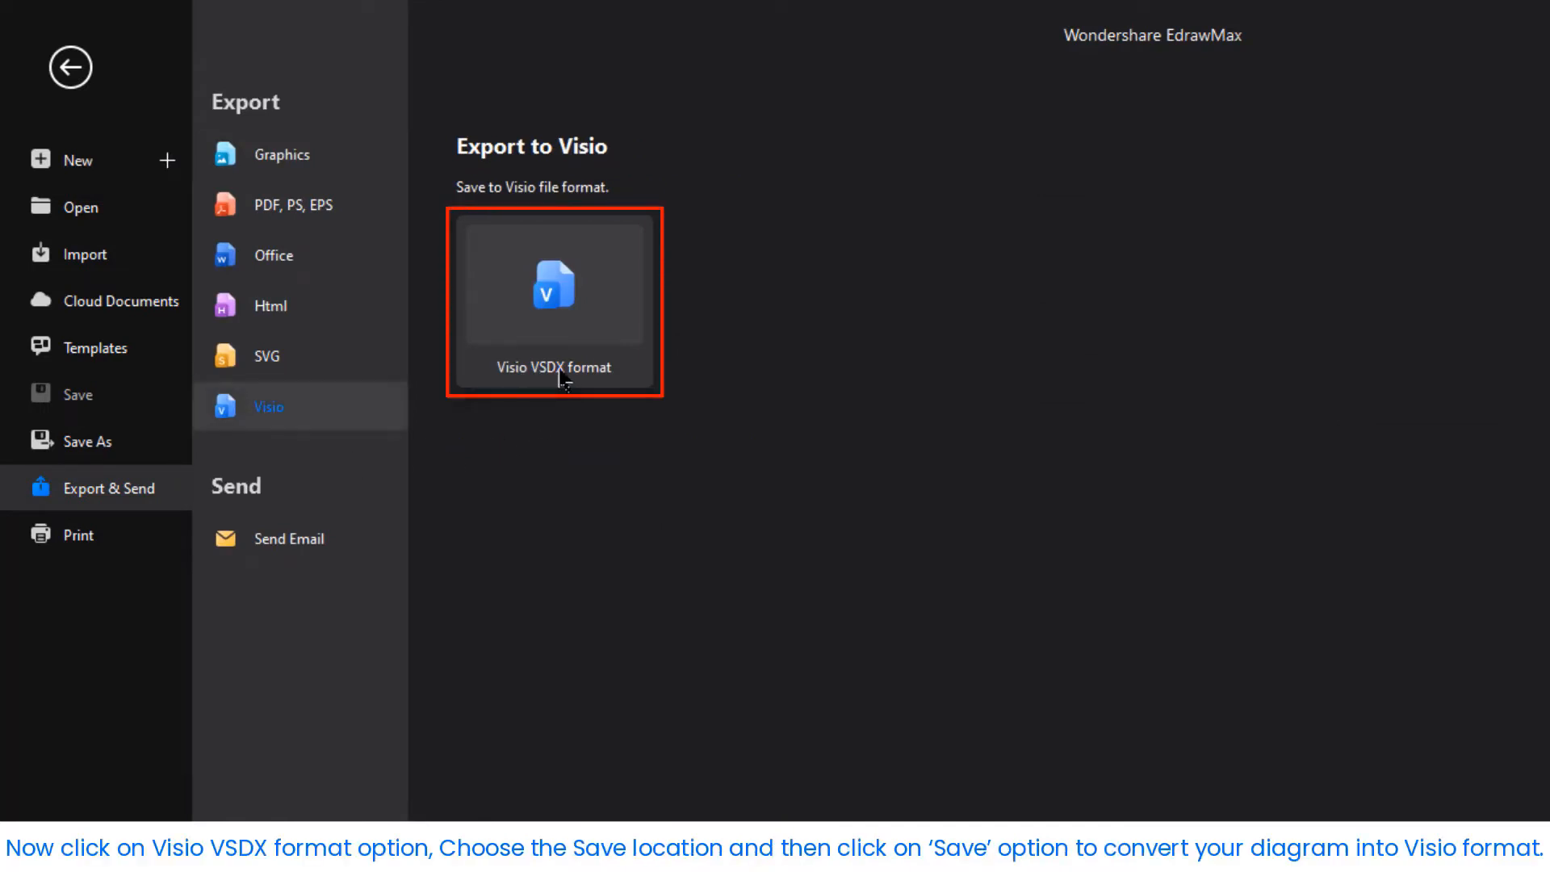
click(554, 287)
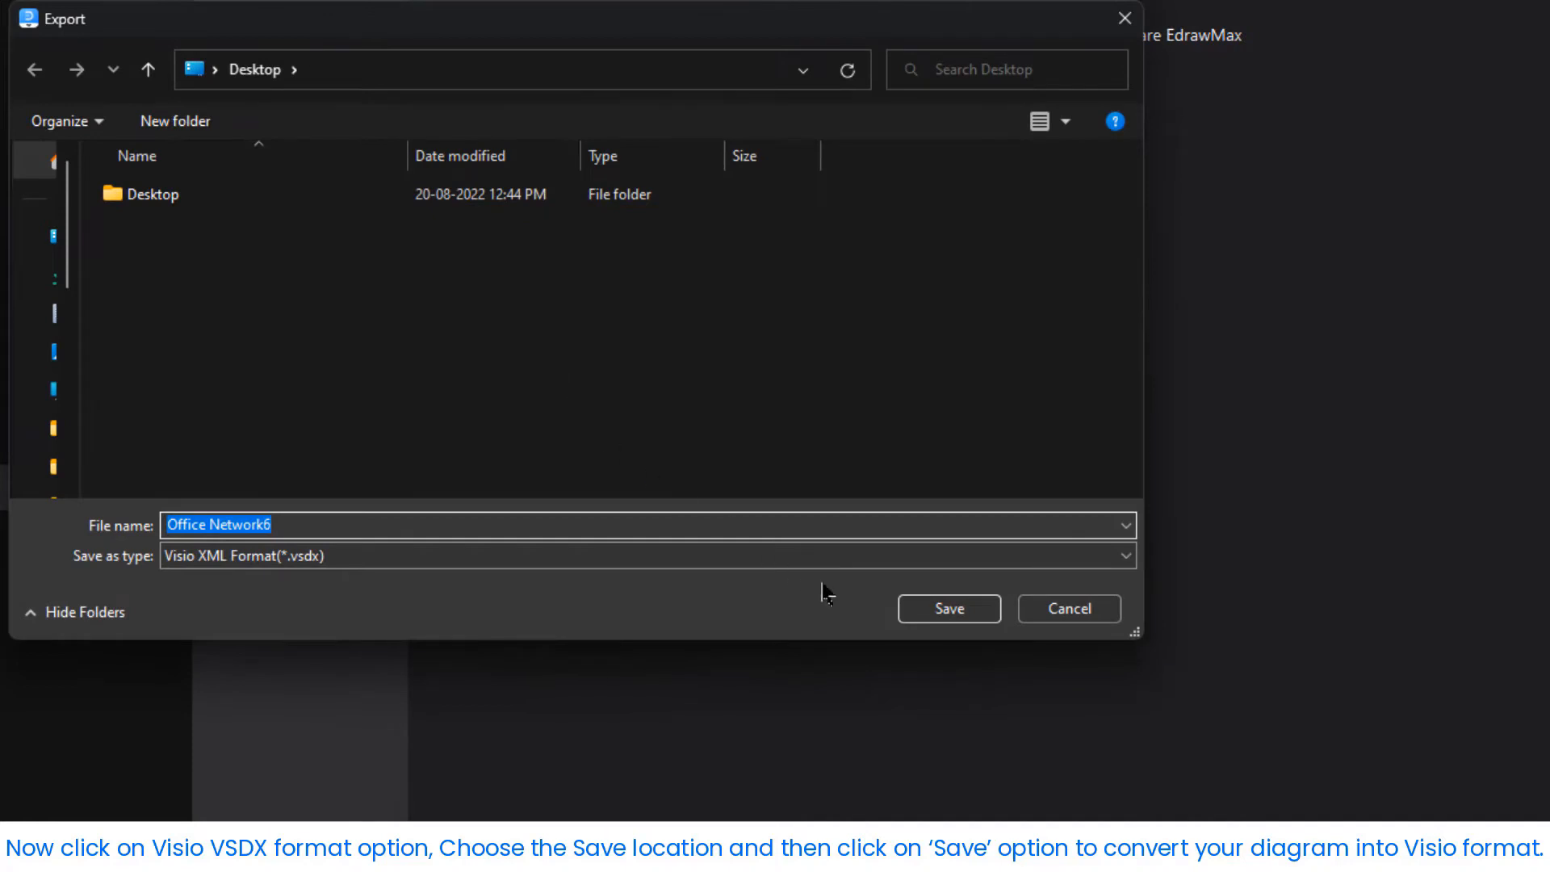
click(947, 609)
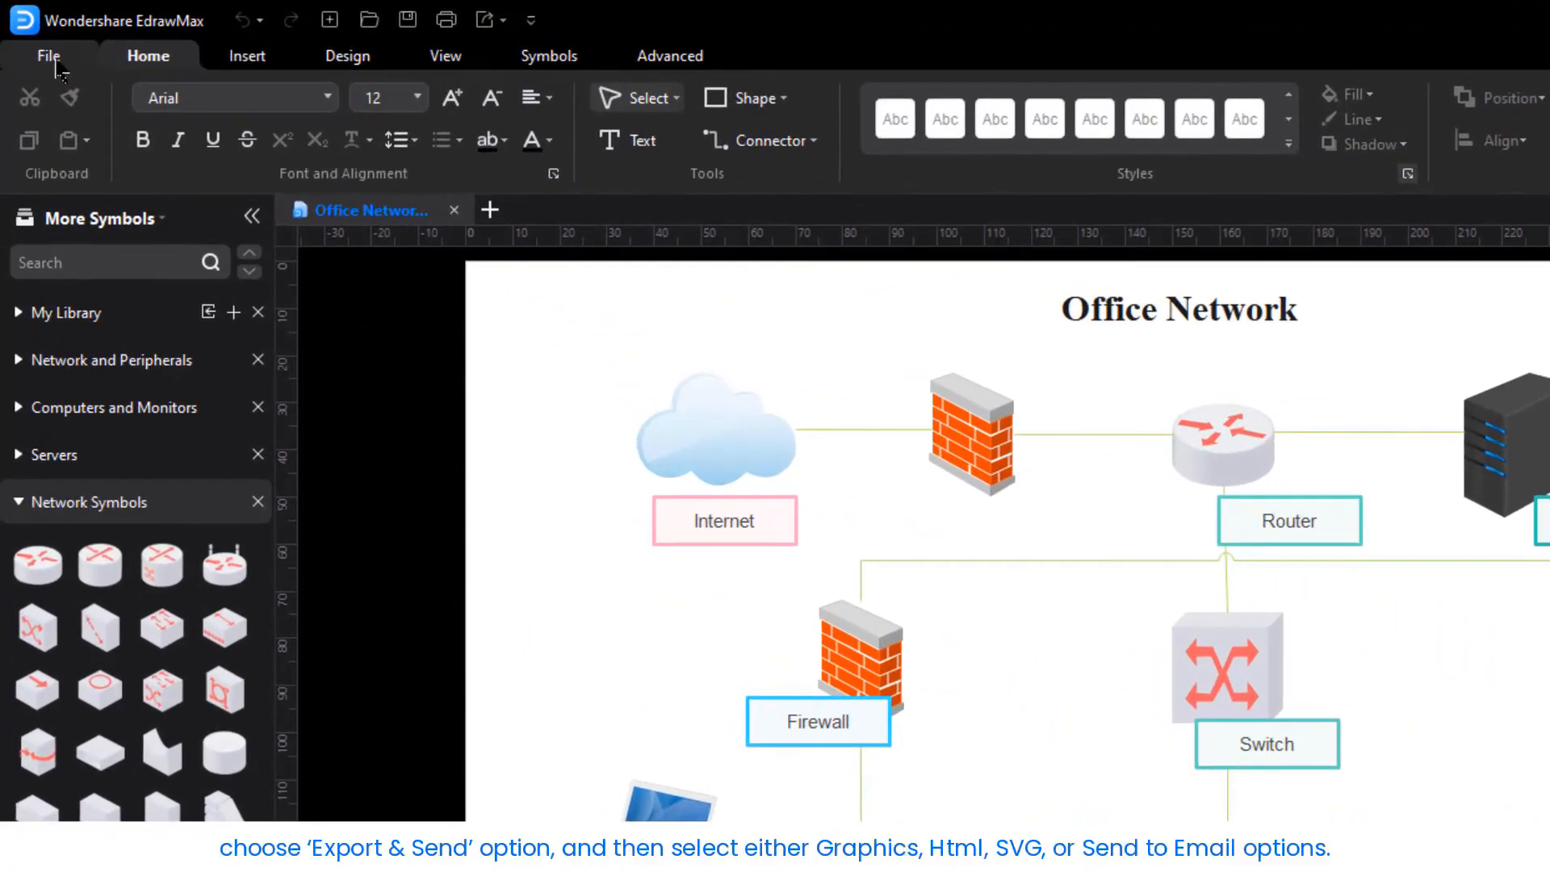
Export the diagram as a PNG image via the Graphics formats, saved to the desktop
click(47, 55)
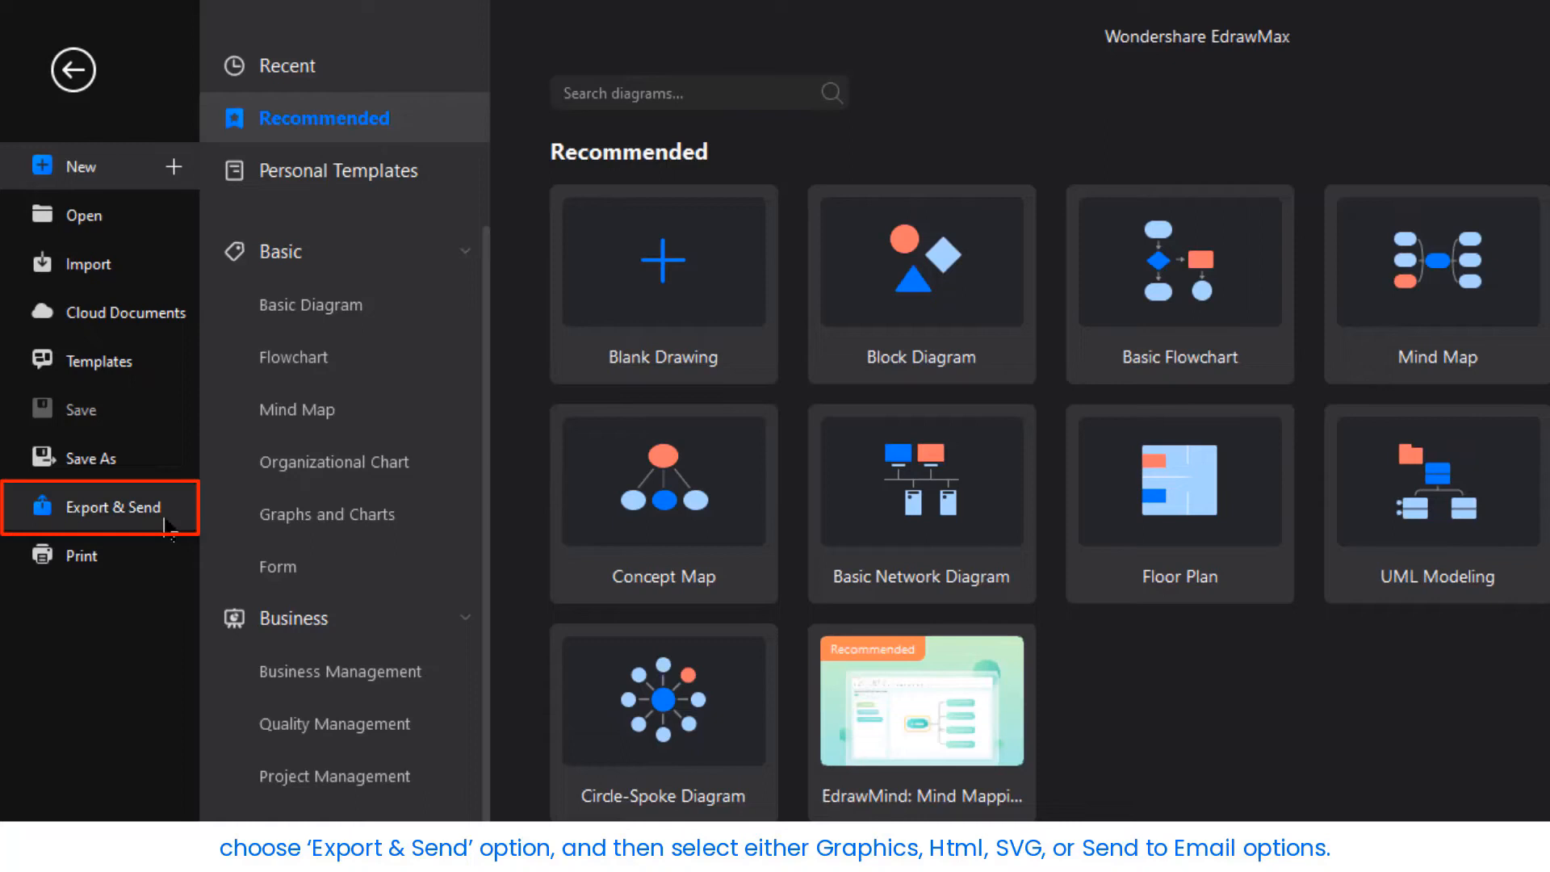
click(107, 507)
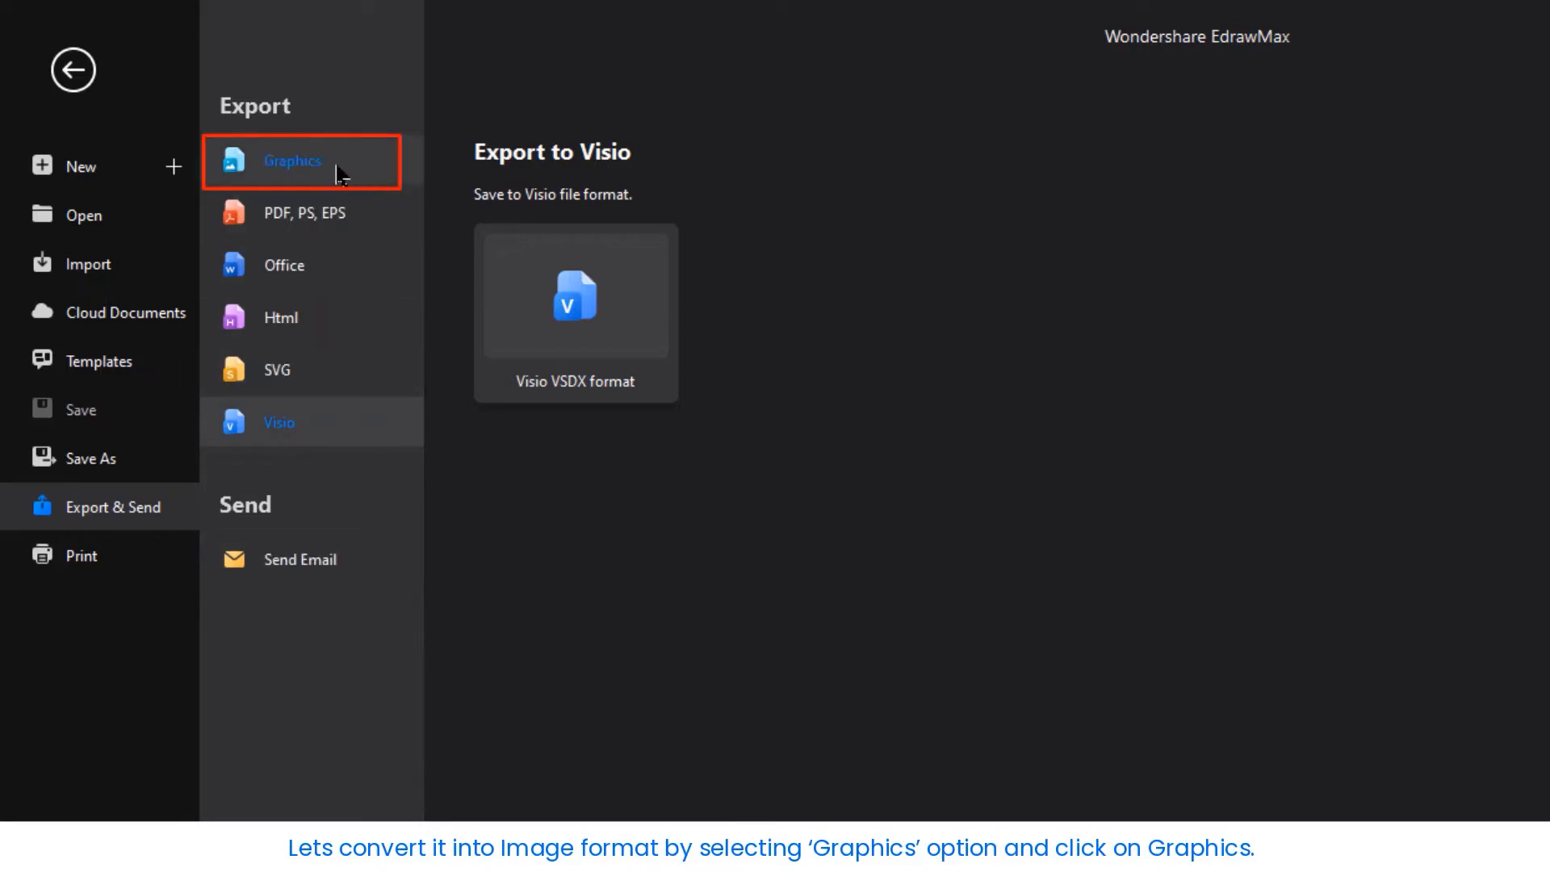
click(291, 160)
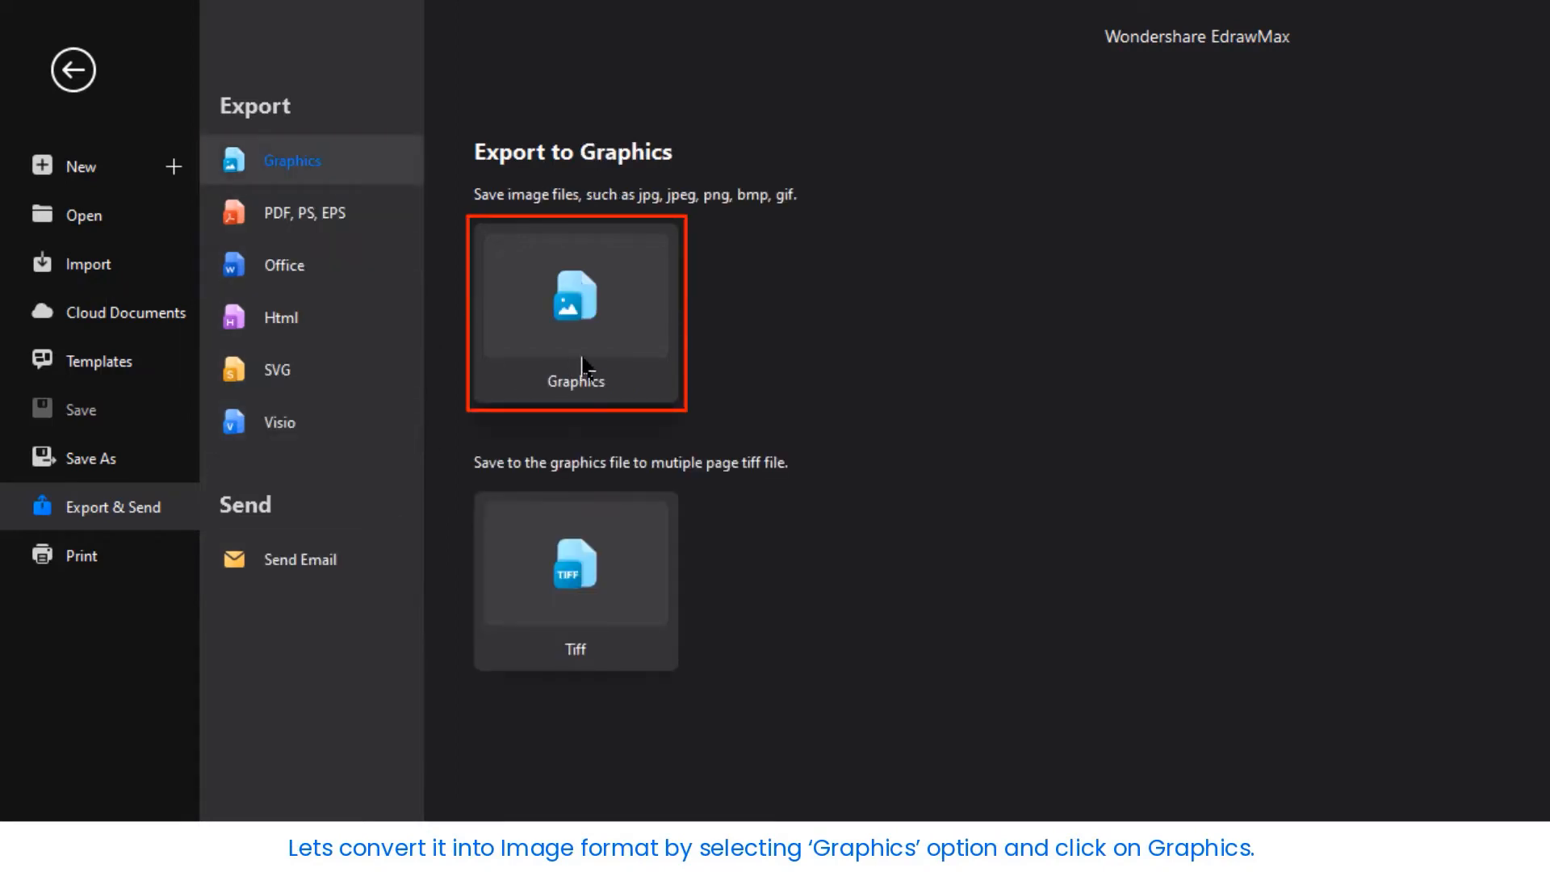
click(574, 302)
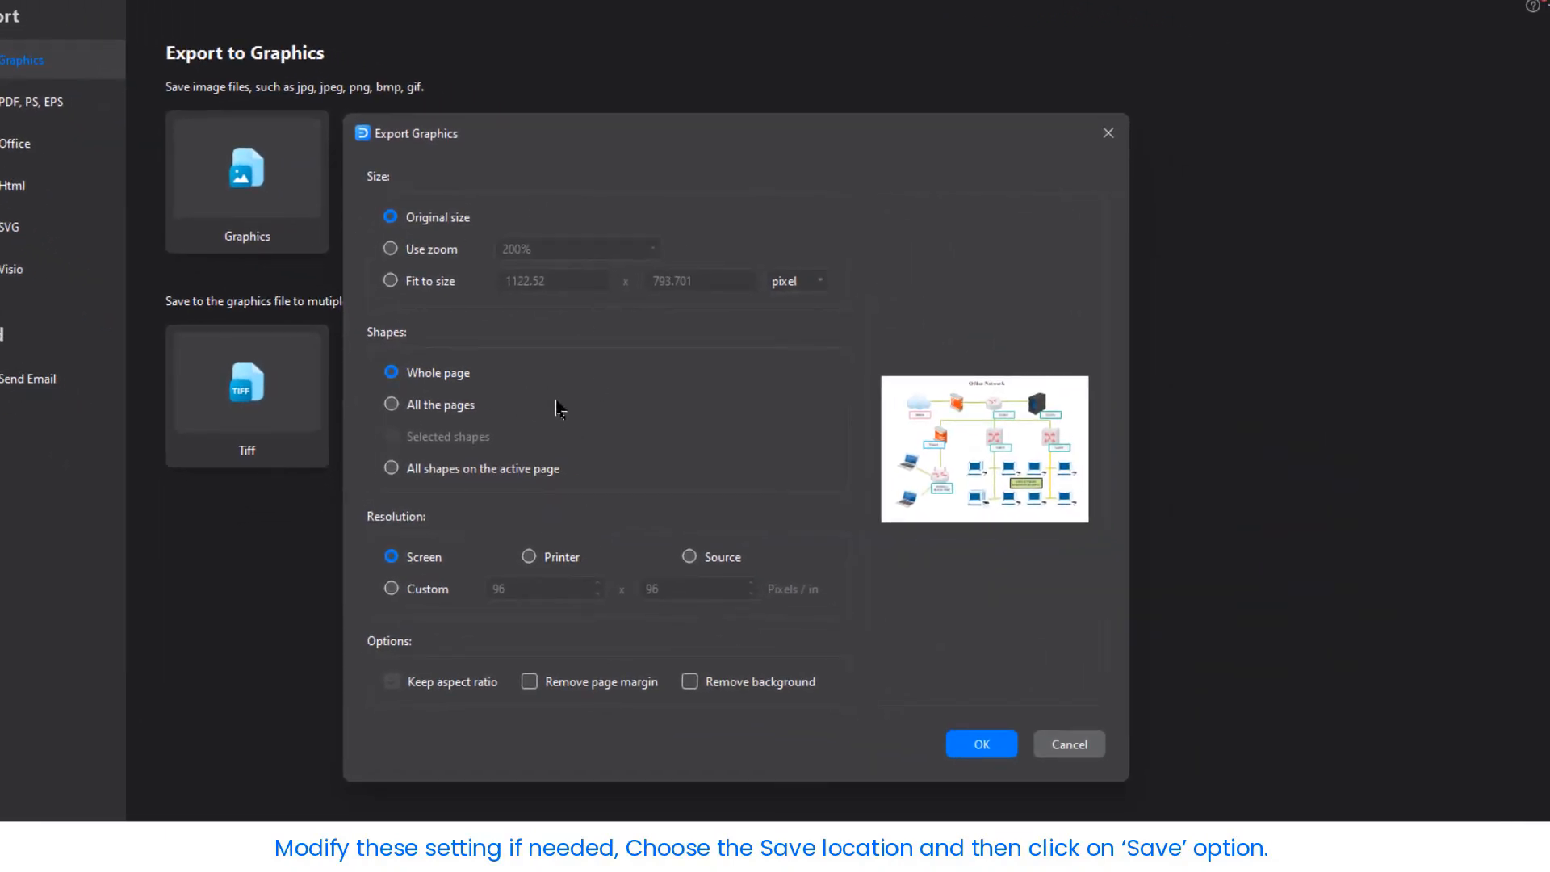
click(978, 742)
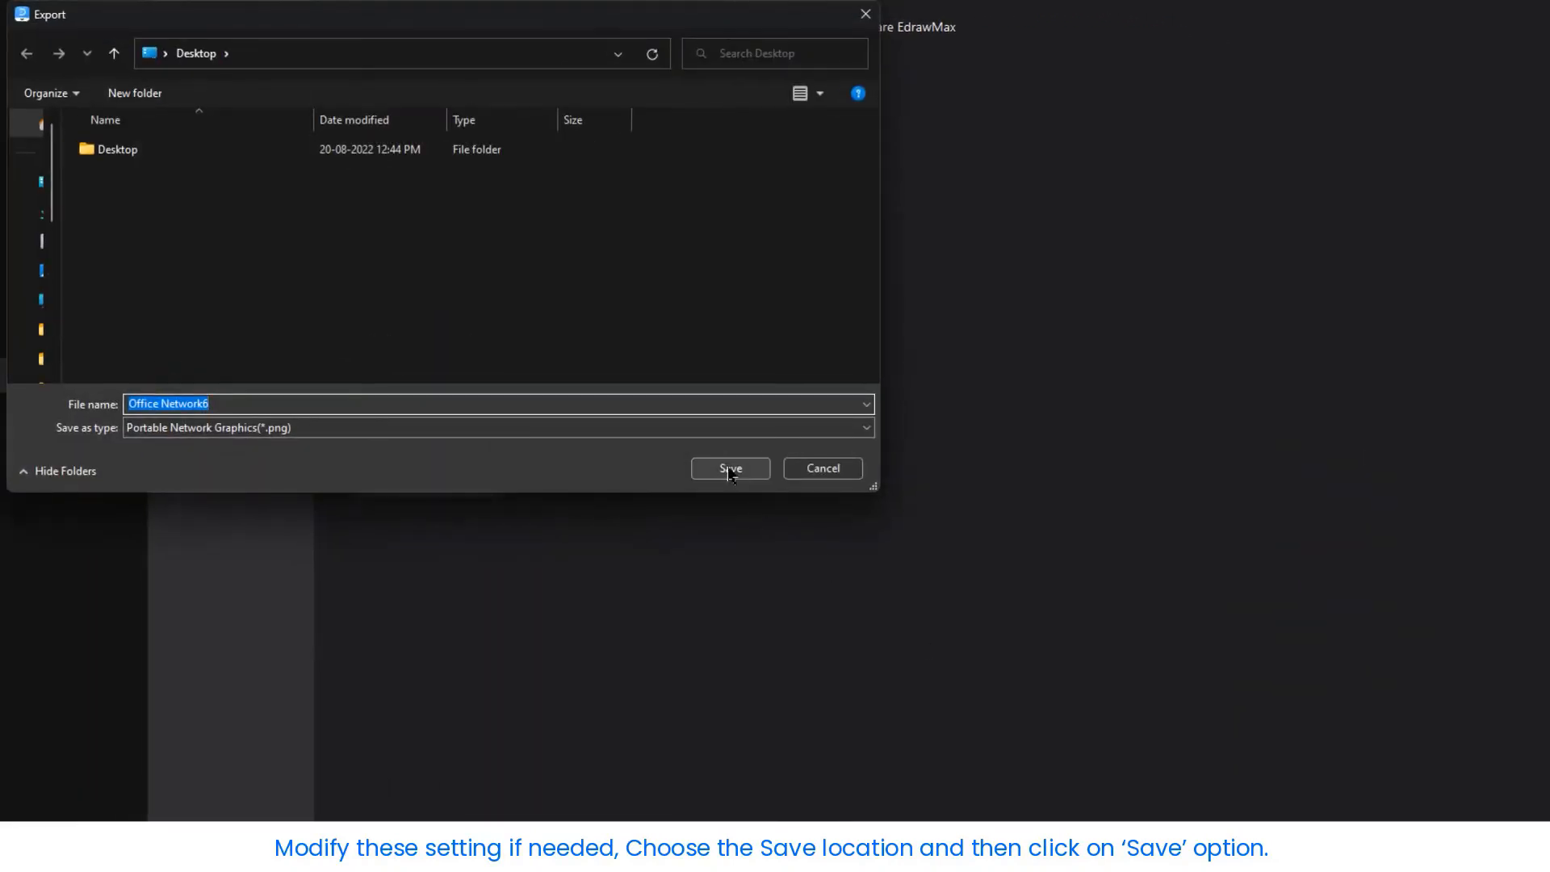
click(730, 469)
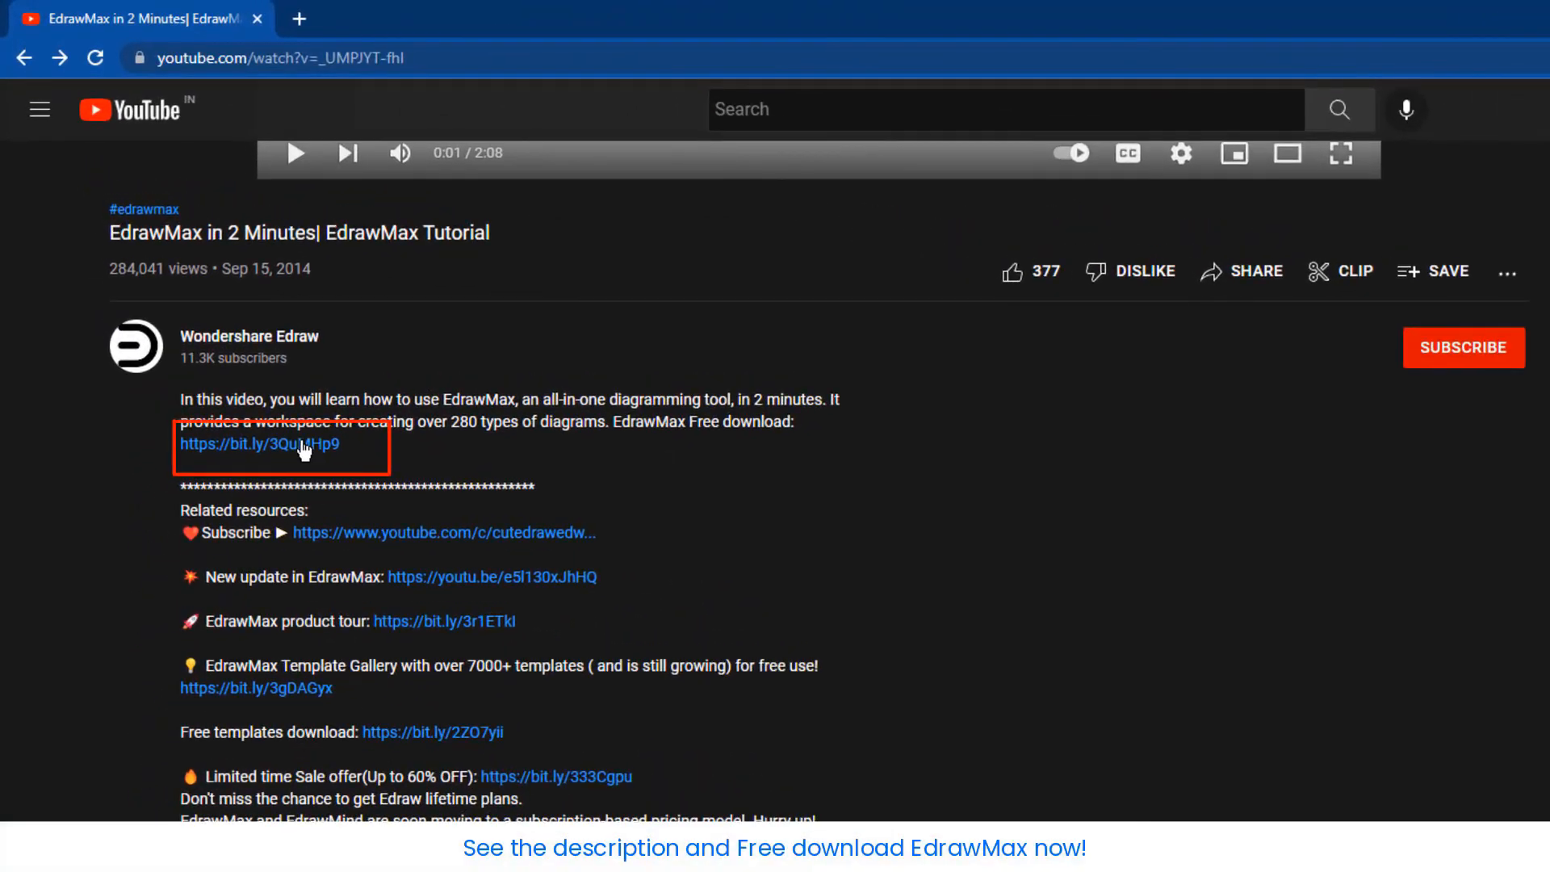
Follow the download link to the EdrawMax free download web page
click(260, 442)
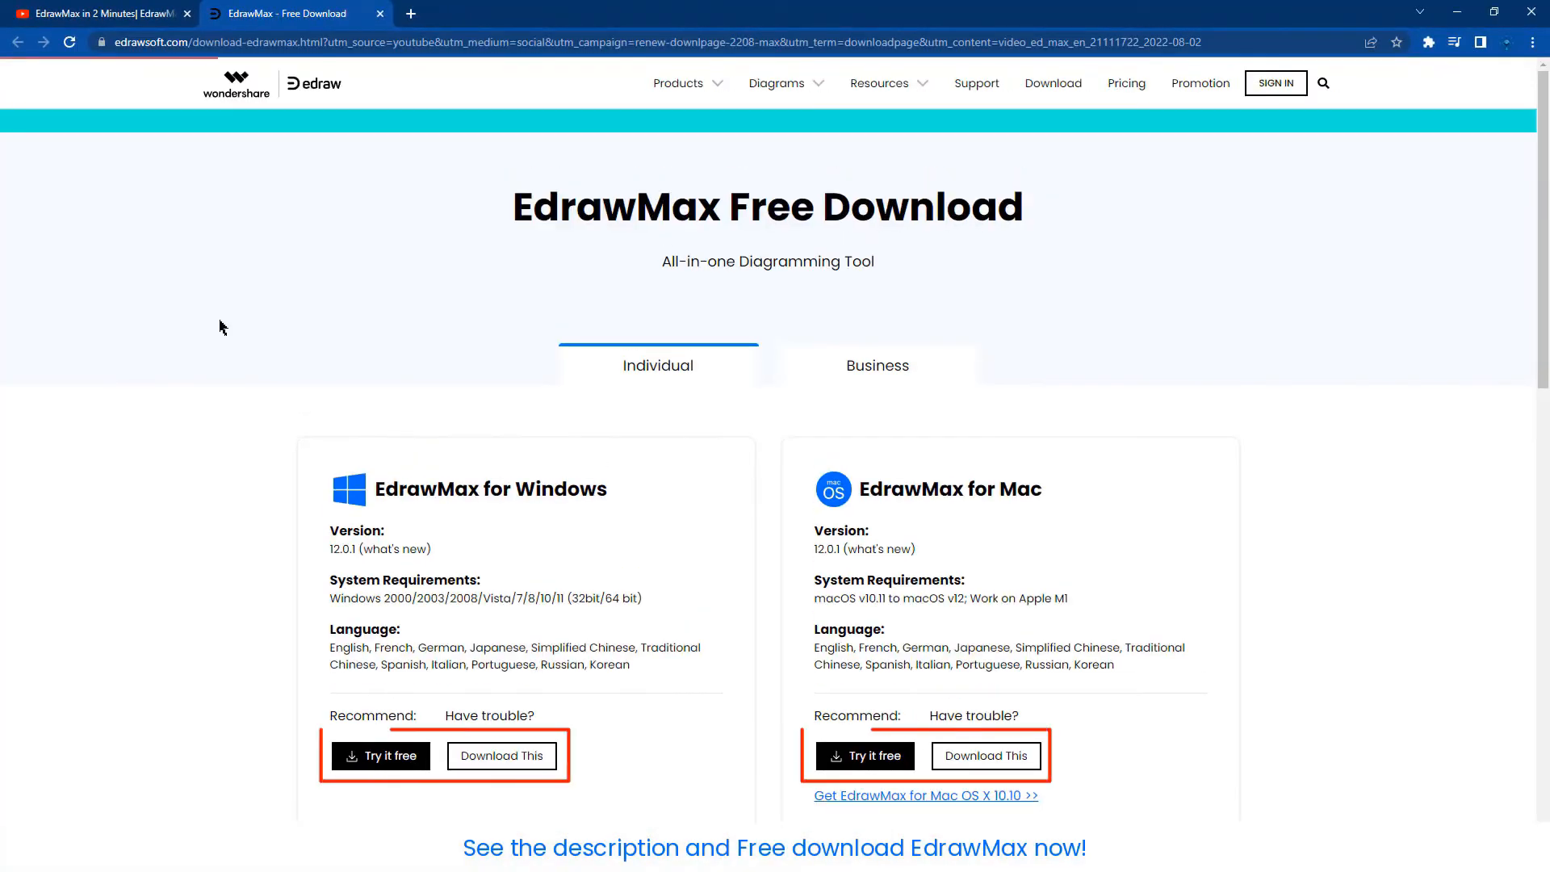